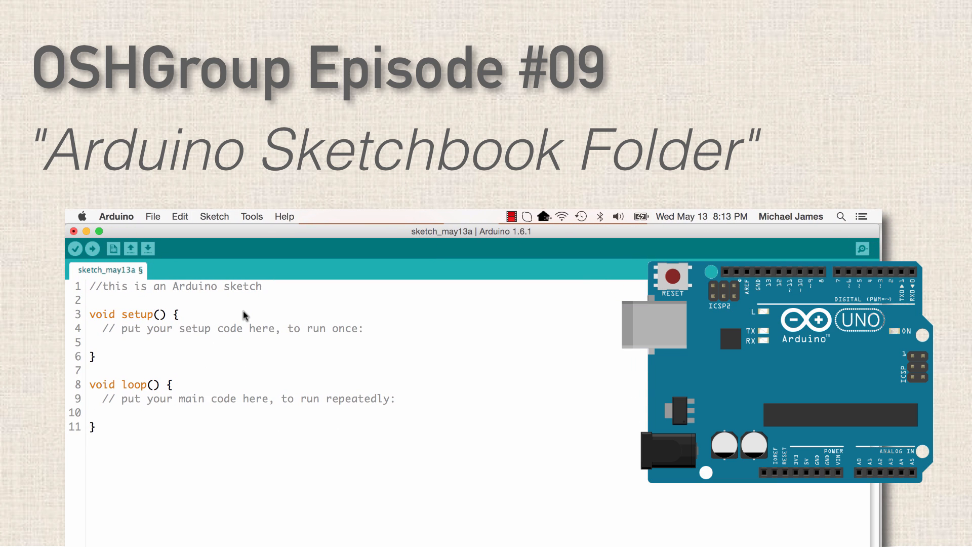
mouse_move(155, 216)
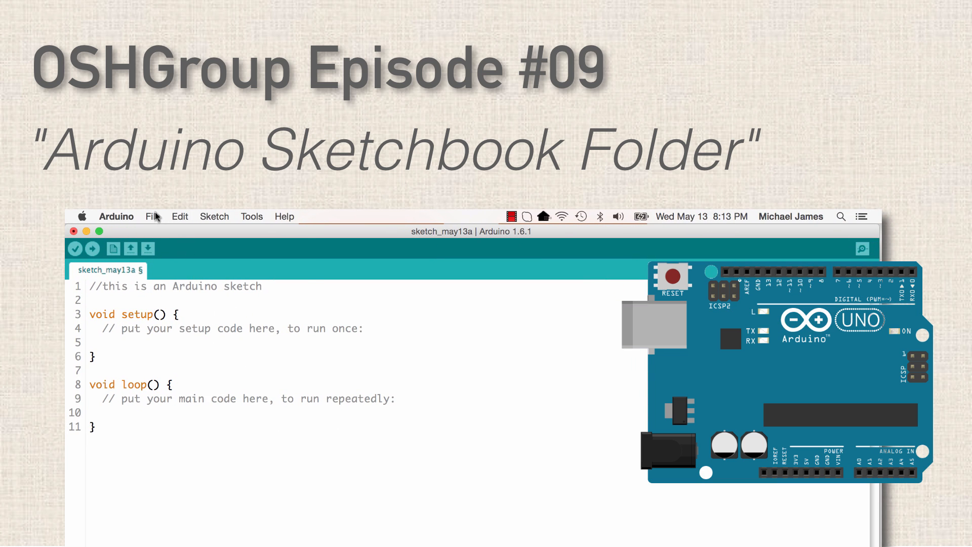
Step: Add the comment '//this is an Arduino sketch' on line 1 and begin Save As
click(153, 215)
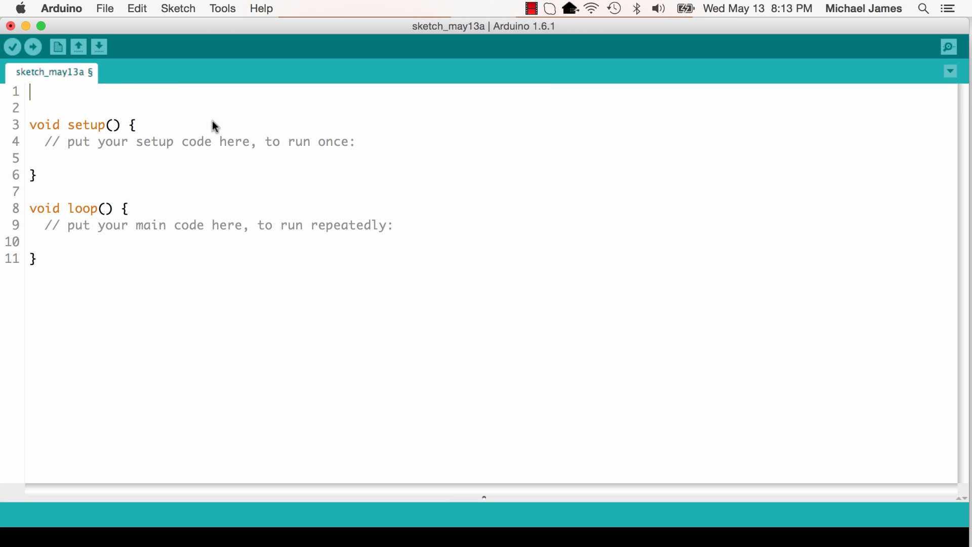
text(//this is an Arduino sketch)
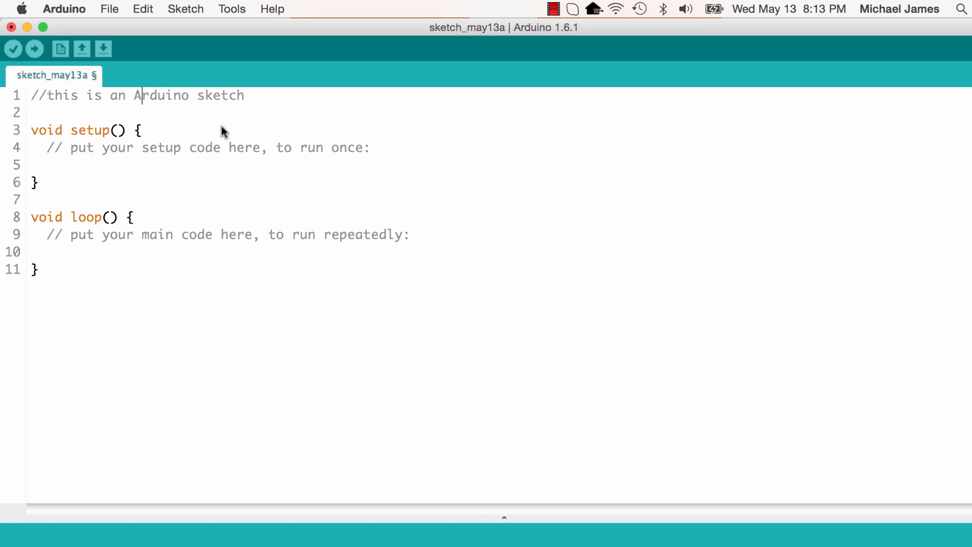
click(124, 7)
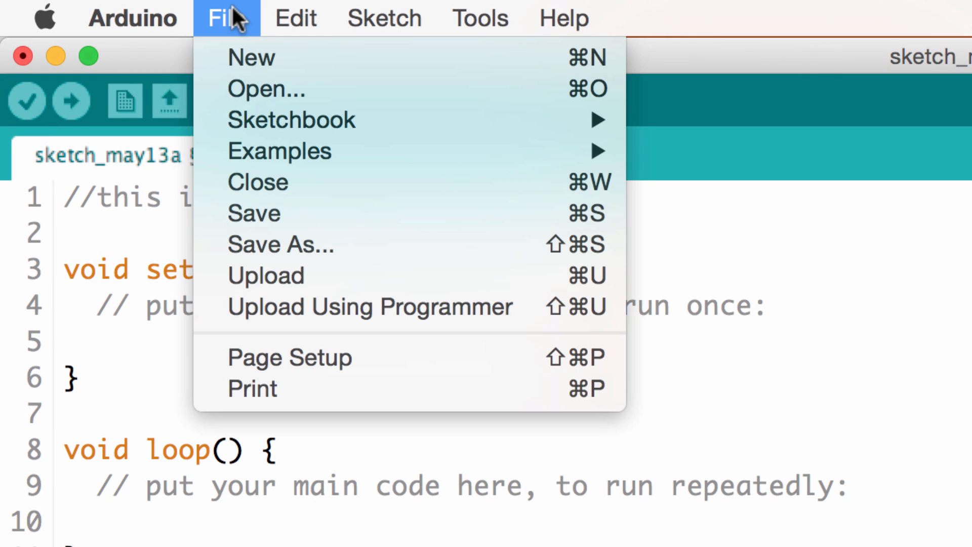
click(280, 244)
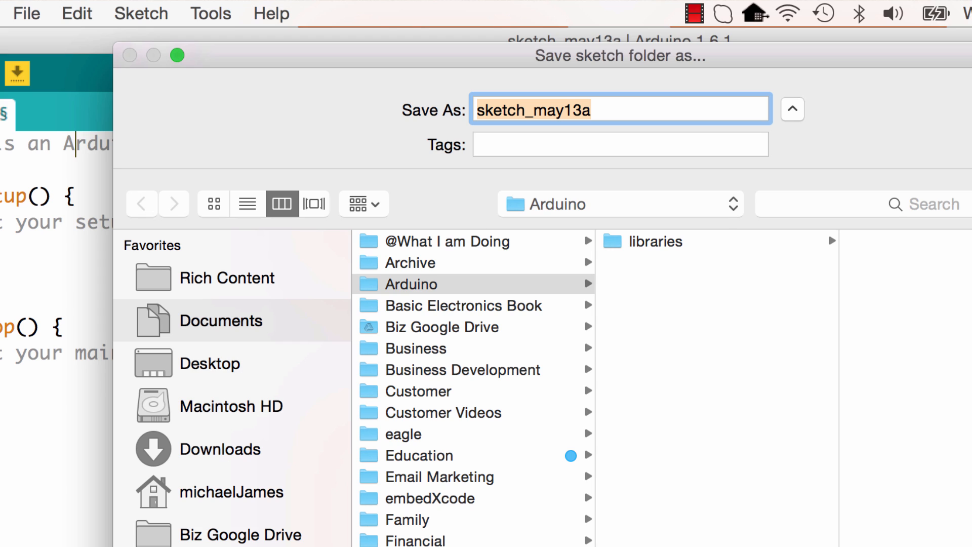
mouse_move(313, 328)
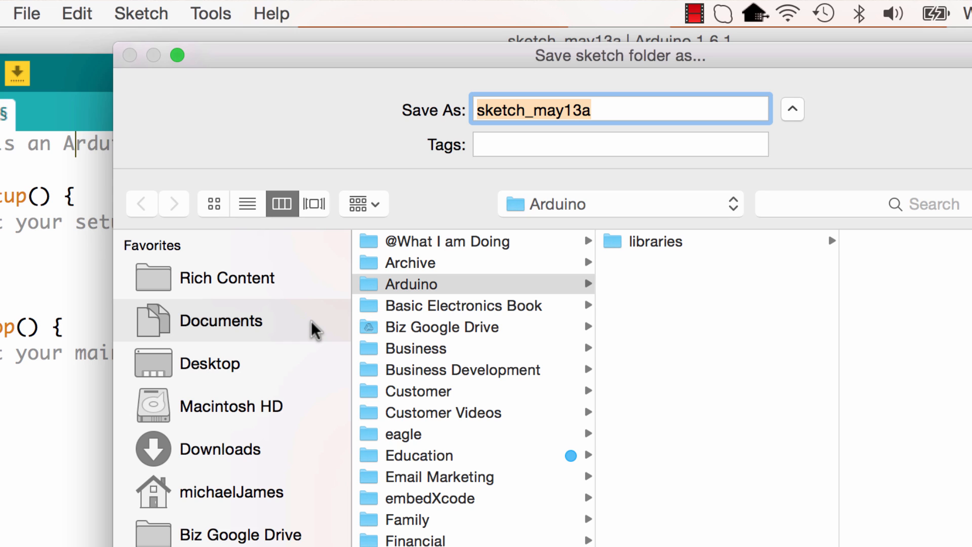
Step: Browse Documents > Arduino and peek into its libraries folder in the save dialog
click(221, 320)
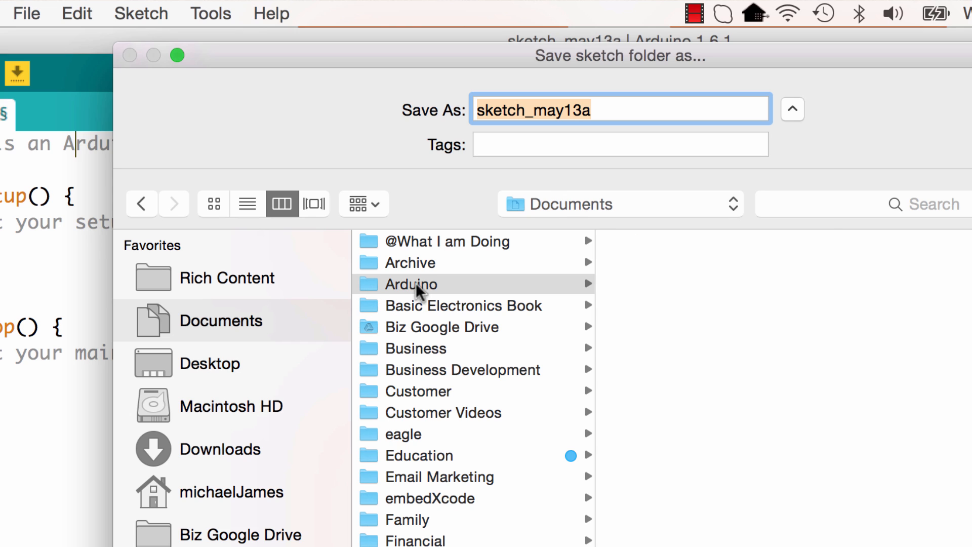
click(411, 284)
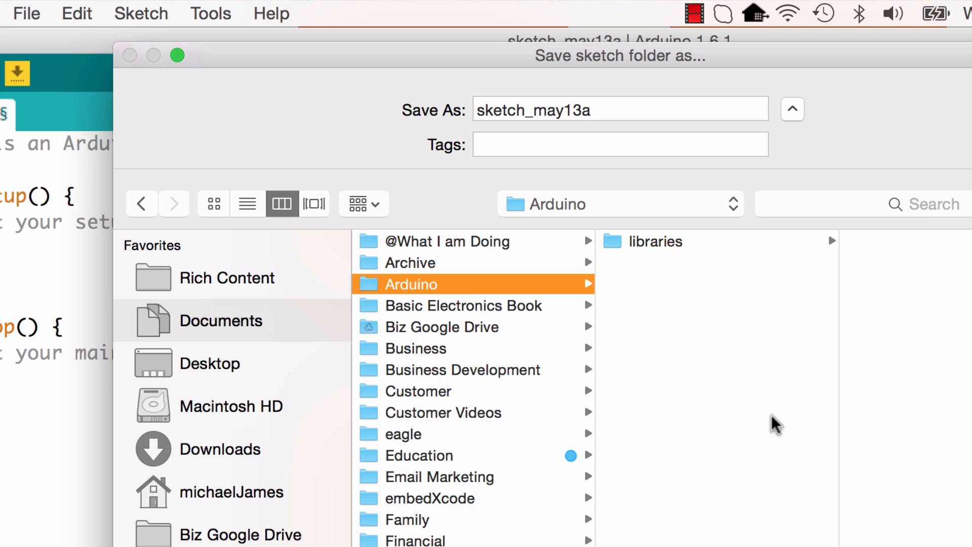
mouse_move(525, 290)
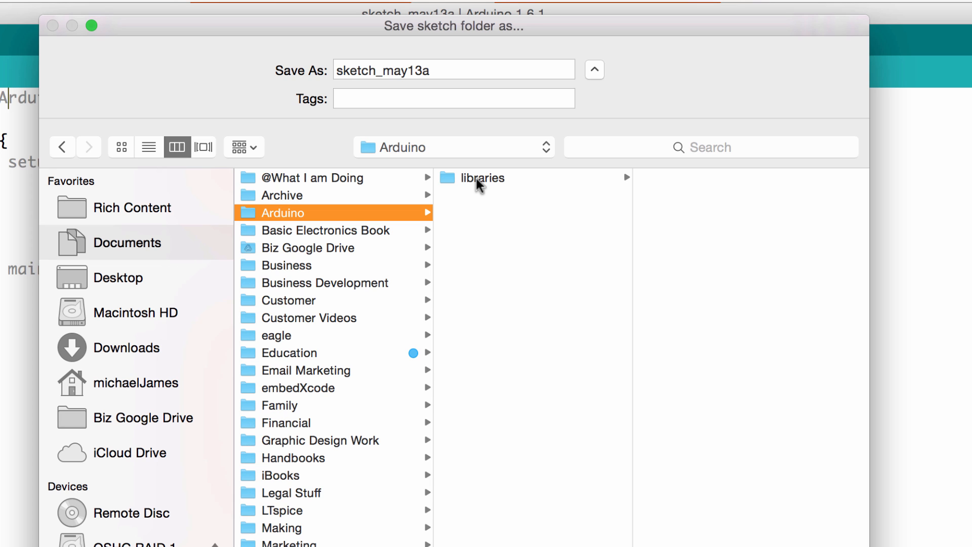
click(484, 177)
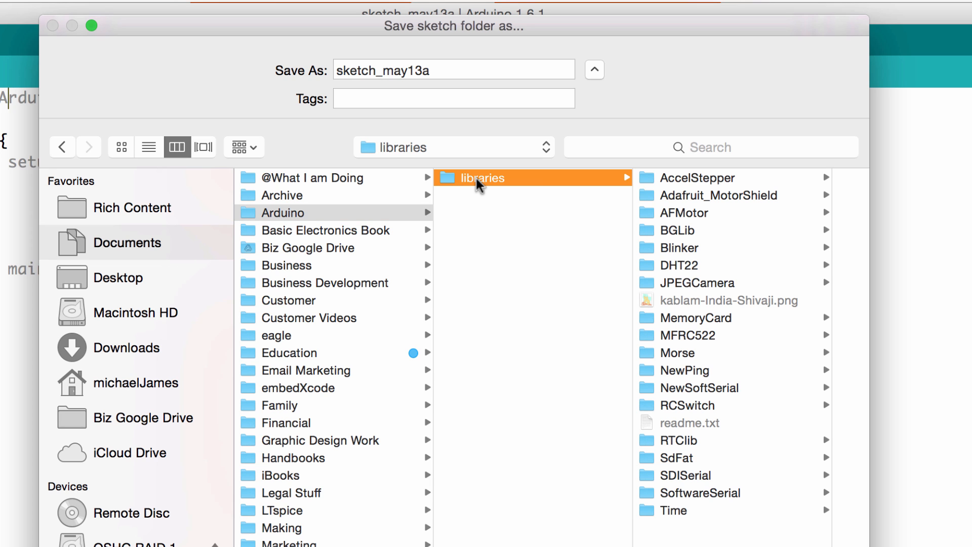
mouse_move(694, 259)
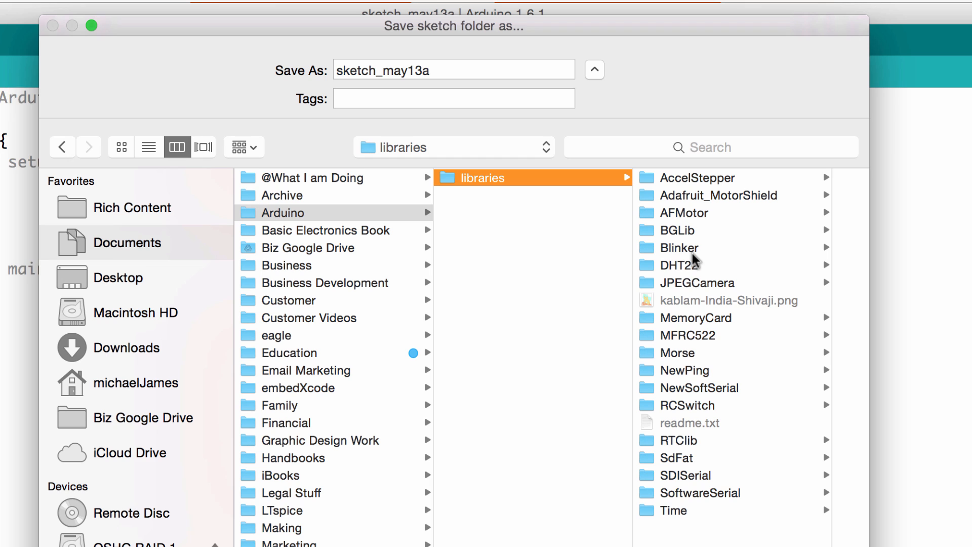
mouse_move(720, 268)
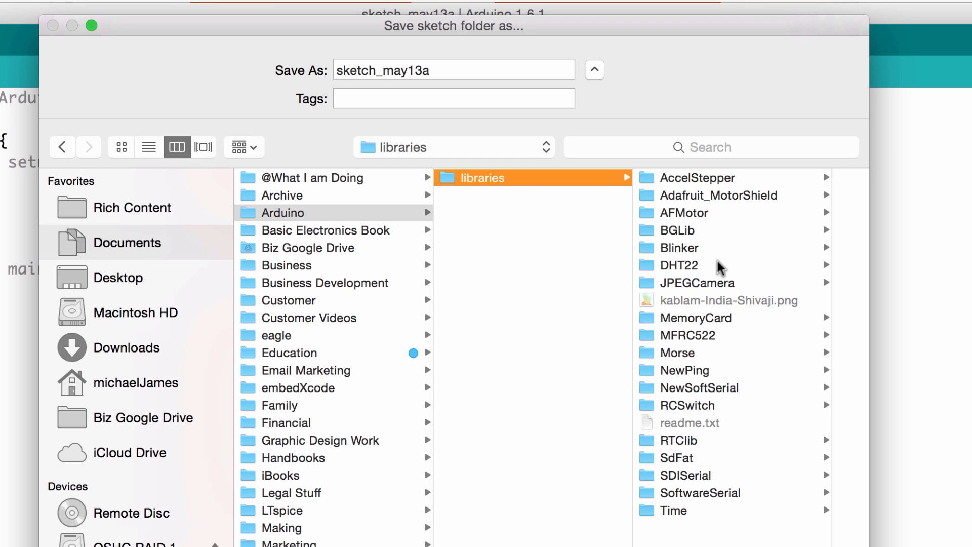
mouse_move(411, 216)
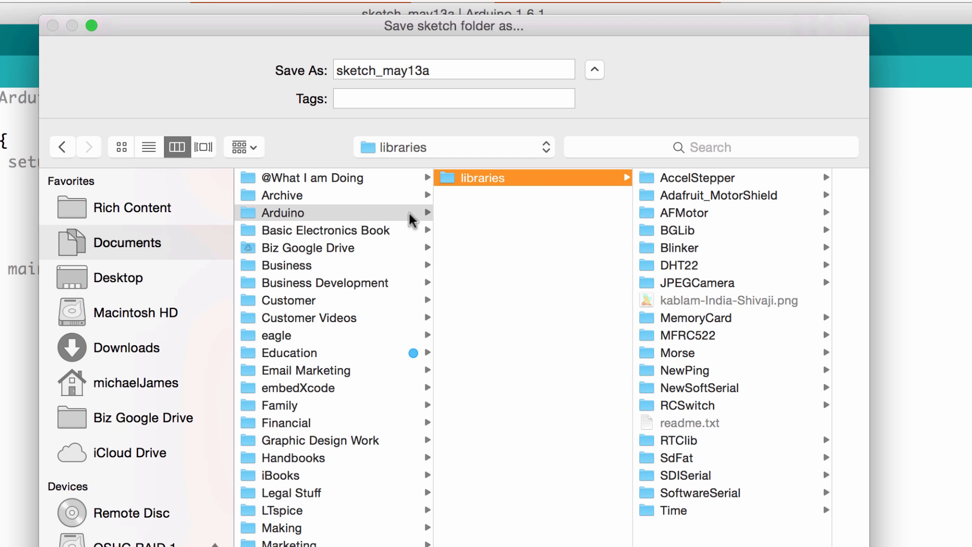
mouse_move(472, 128)
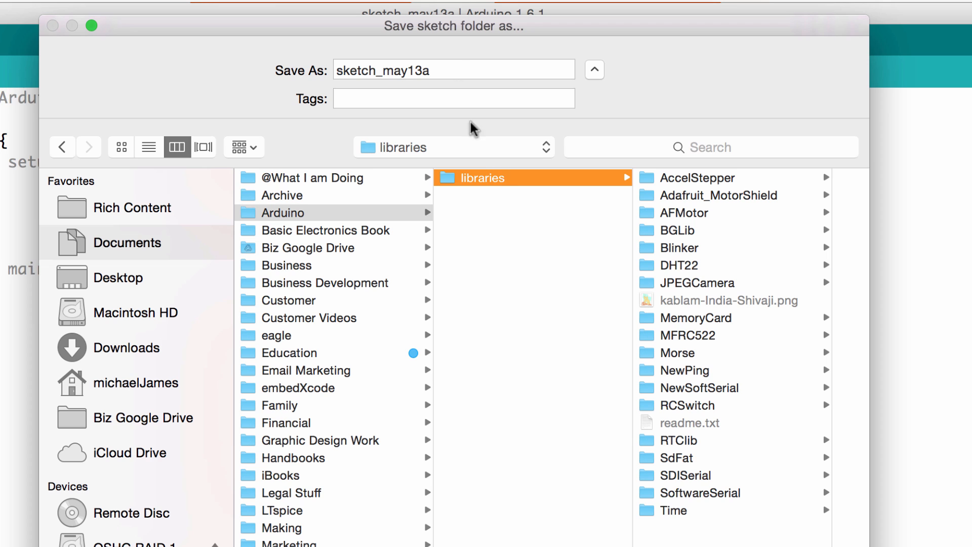
click(326, 231)
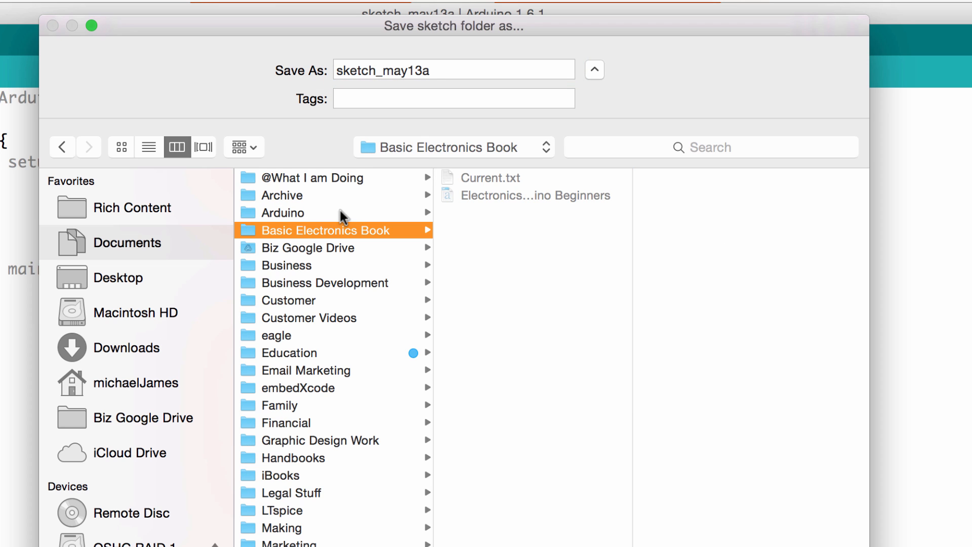
Step: Save the sketch as Sketch_Awesome inside the Arduino folder in Documents
click(282, 212)
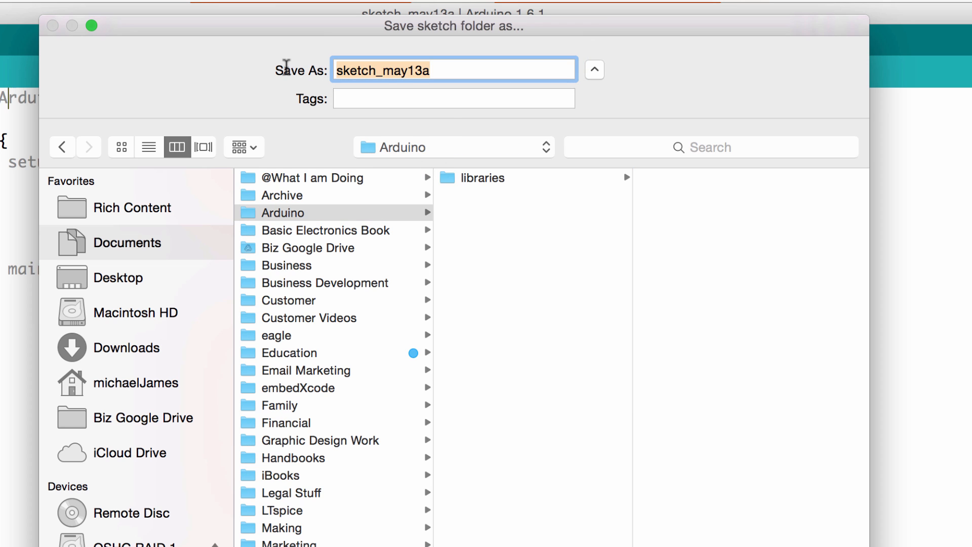
text(Sketch_Awesome)
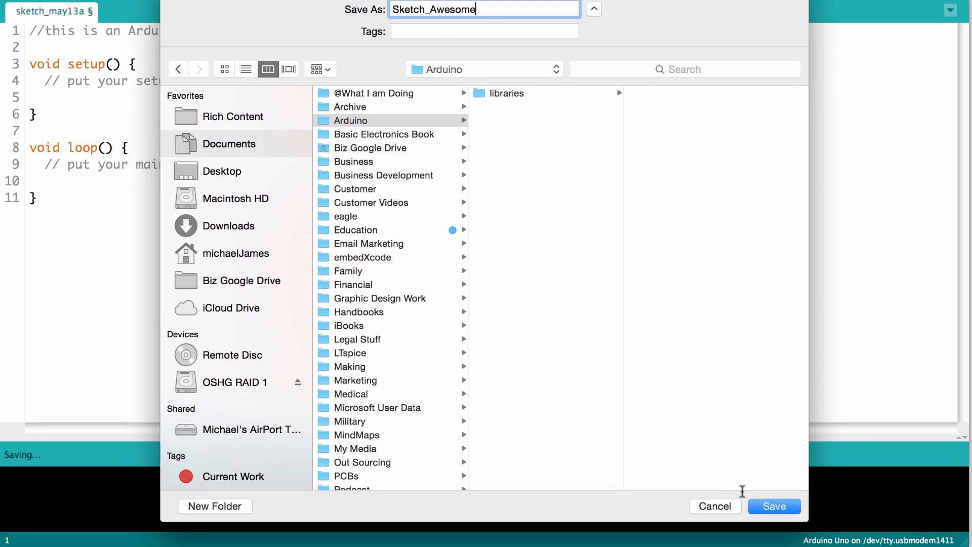
click(774, 507)
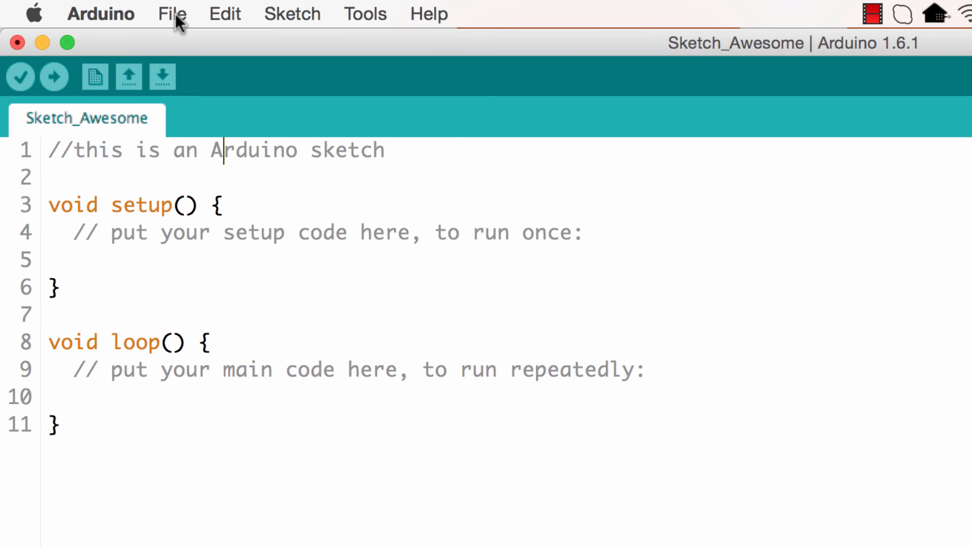
click(172, 14)
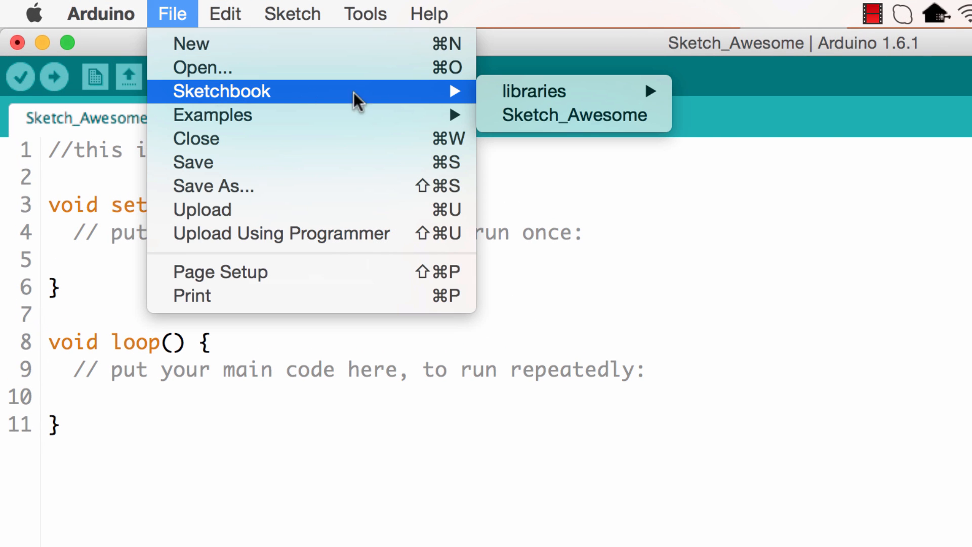
mouse_move(544, 118)
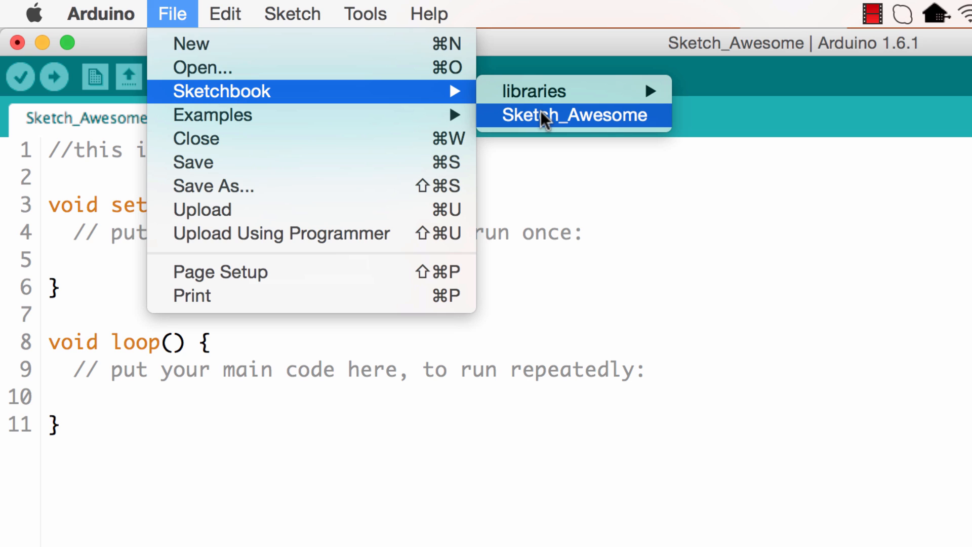
click(577, 114)
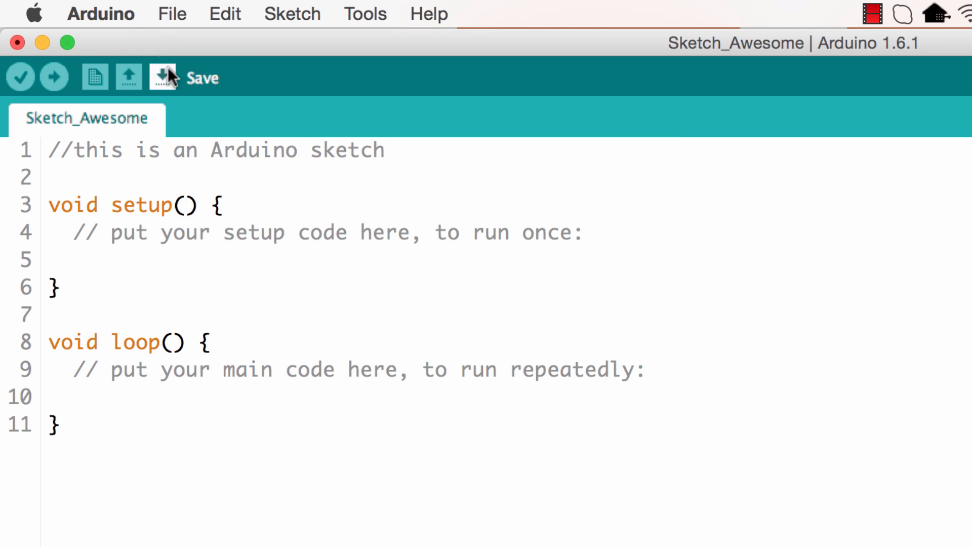
Step: View the Sketchbook location in Preferences, pointing to the Arduino folder in Documents
click(102, 13)
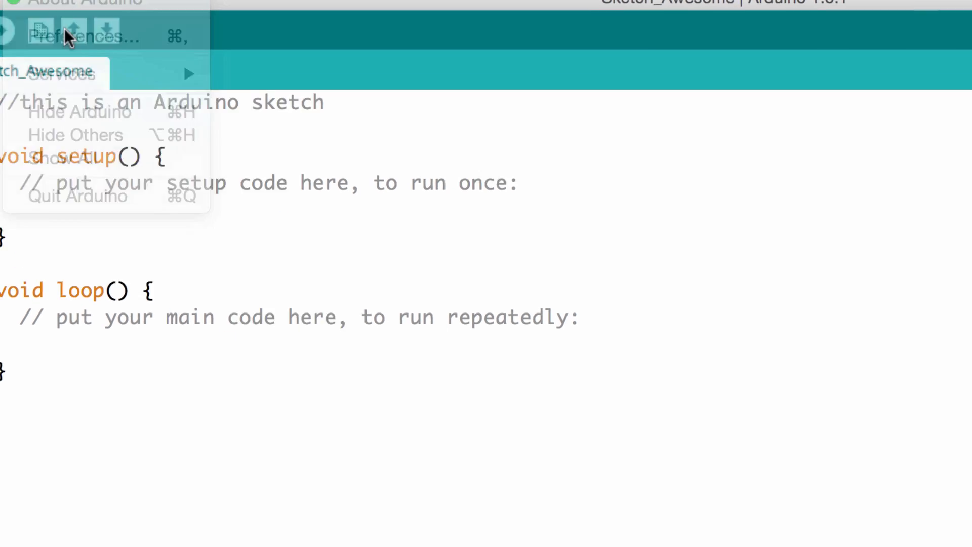
click(78, 35)
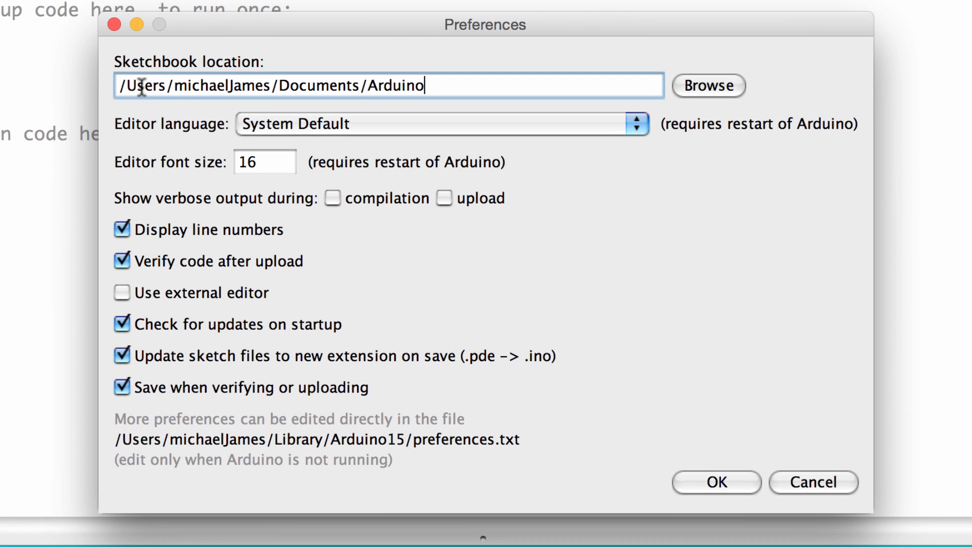
mouse_move(308, 91)
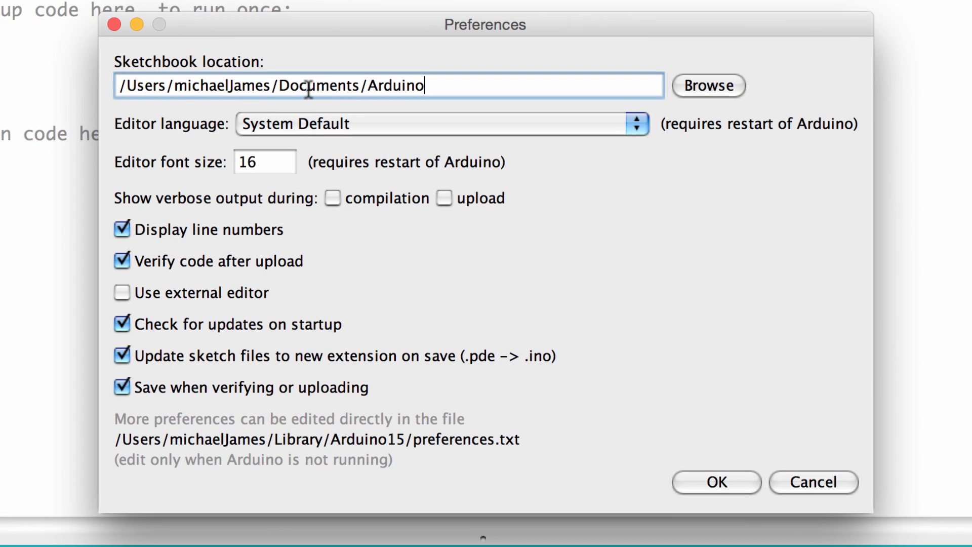
mouse_move(353, 99)
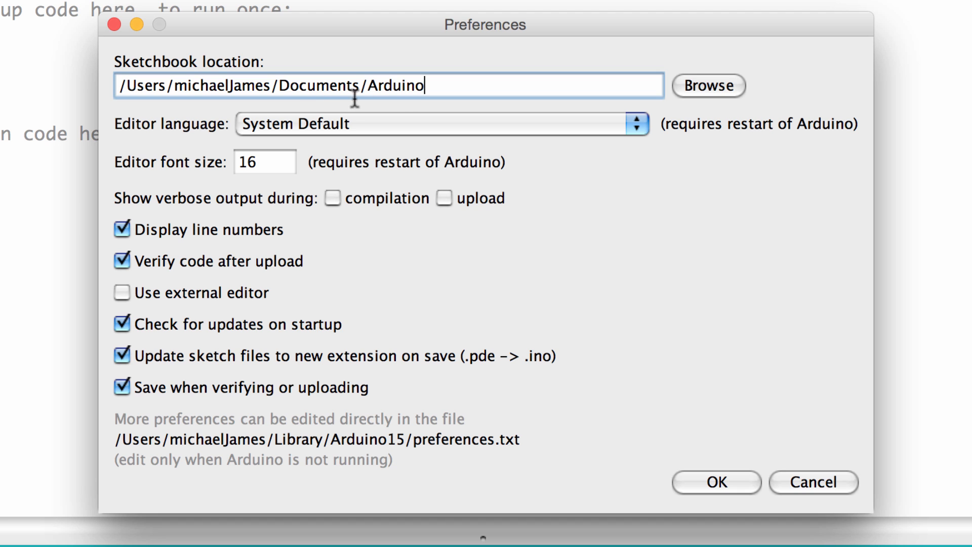
mouse_move(404, 114)
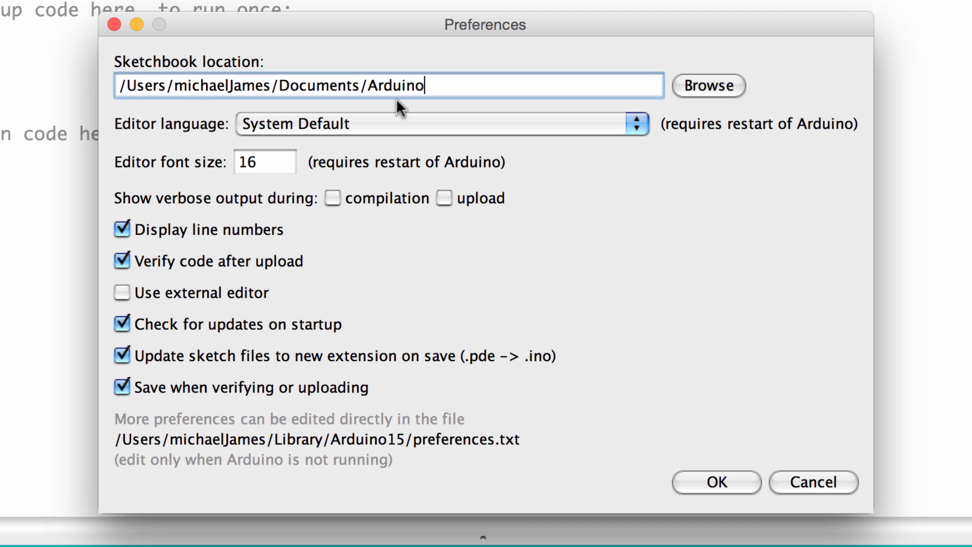
click(711, 85)
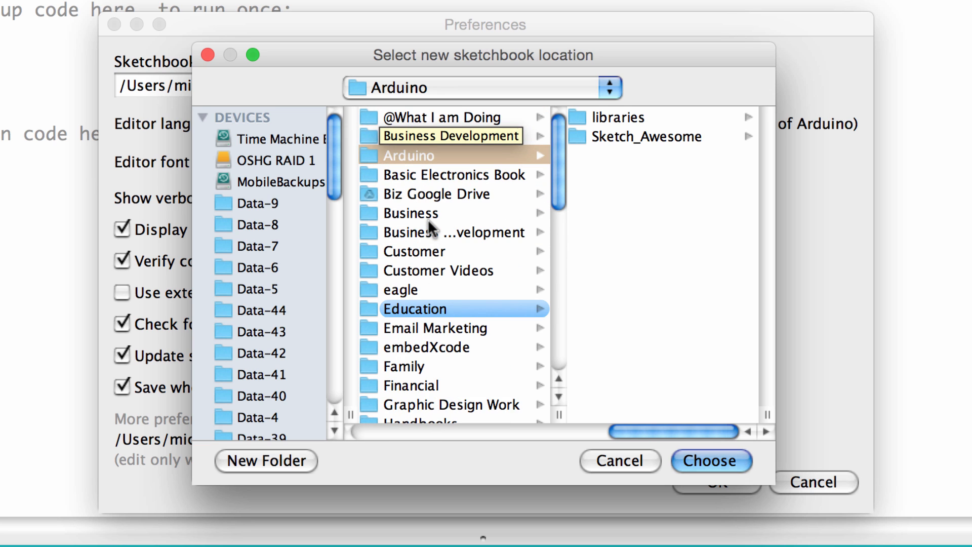
click(711, 462)
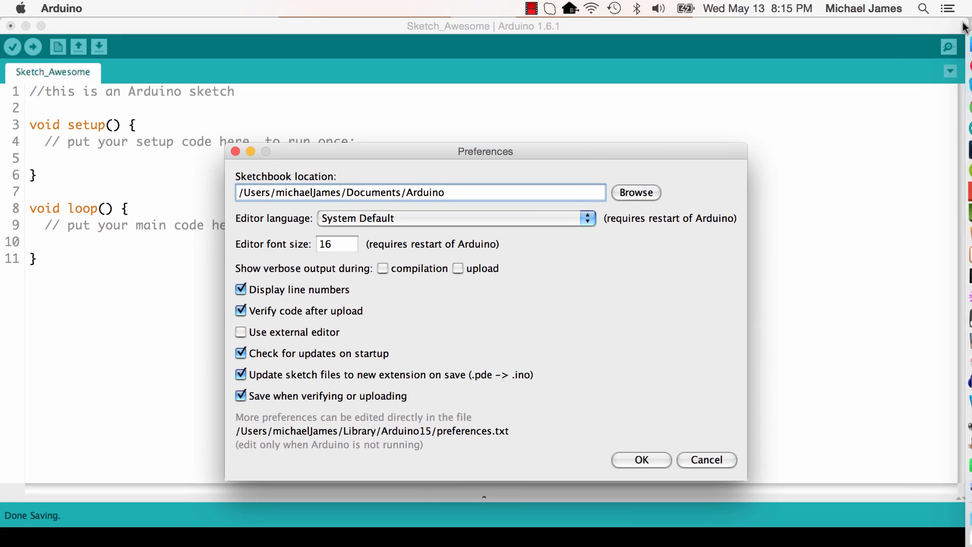
Step: Browse Documents > Arduino > Sketch_Awesome in Finder and preview Sketch_Awesome.ino
click(636, 193)
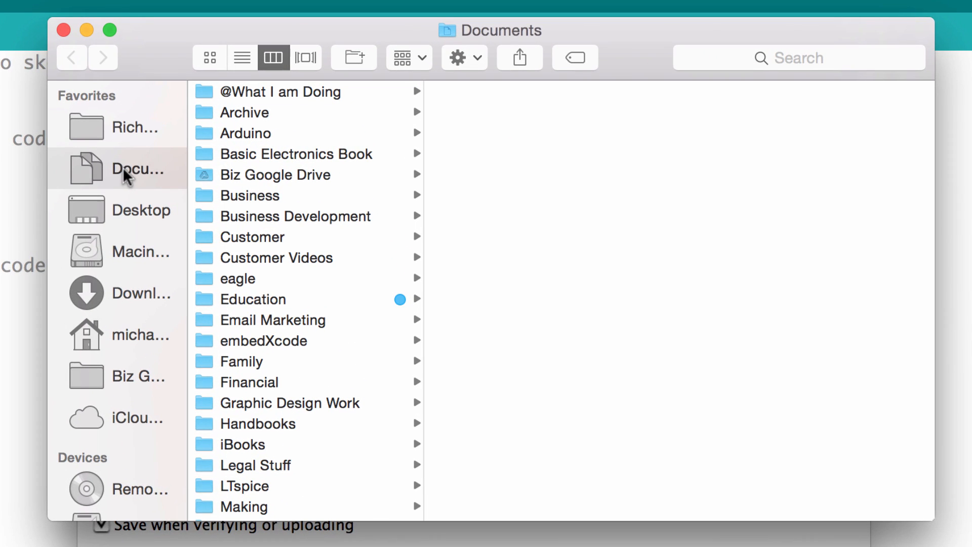
click(246, 134)
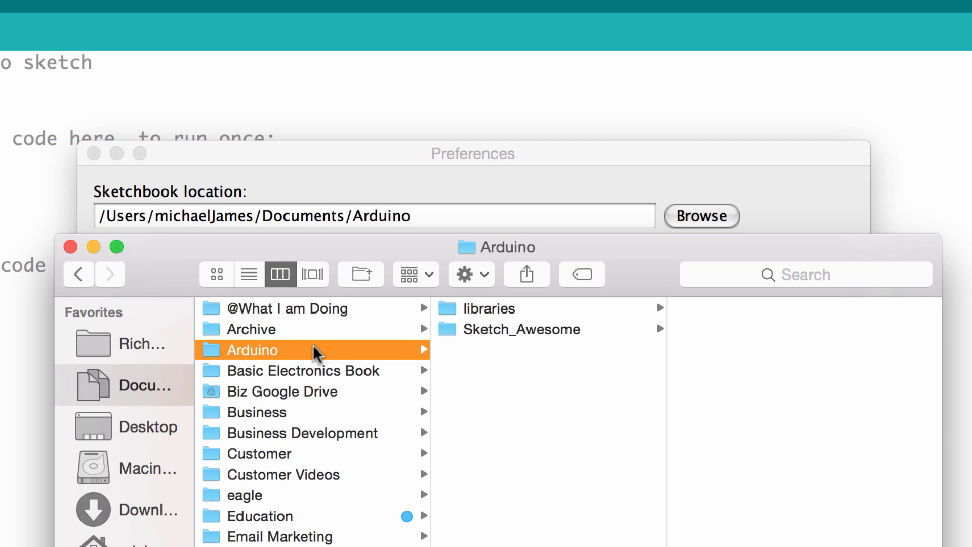
mouse_move(305, 255)
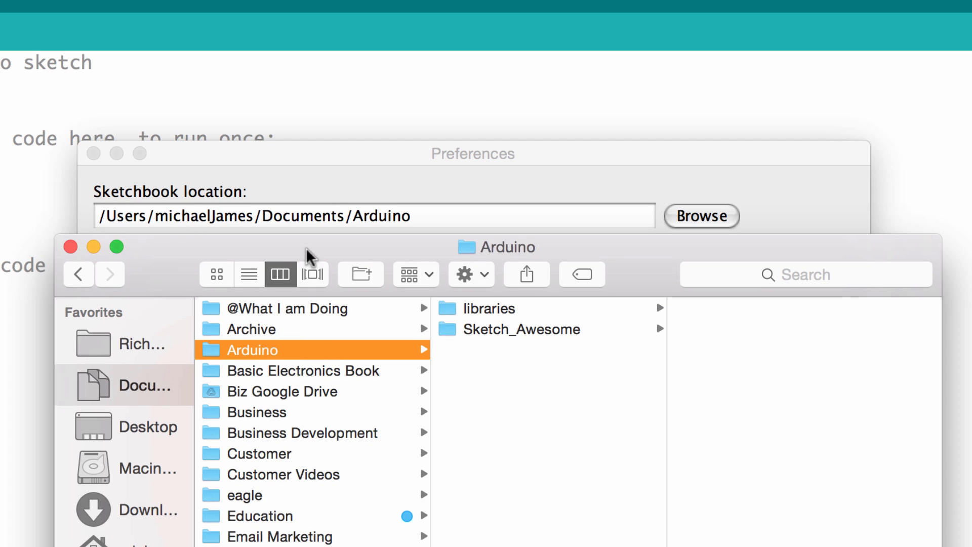
mouse_move(332, 355)
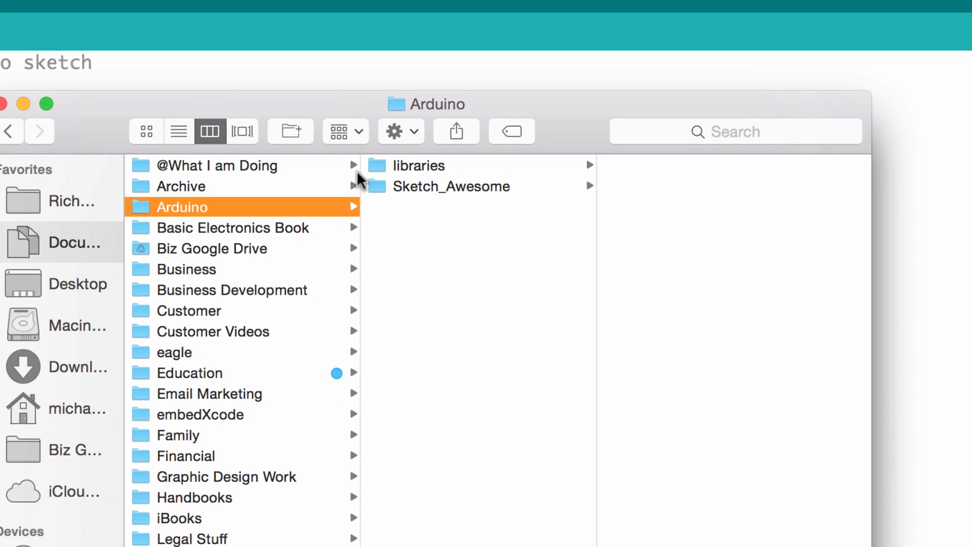
mouse_move(461, 191)
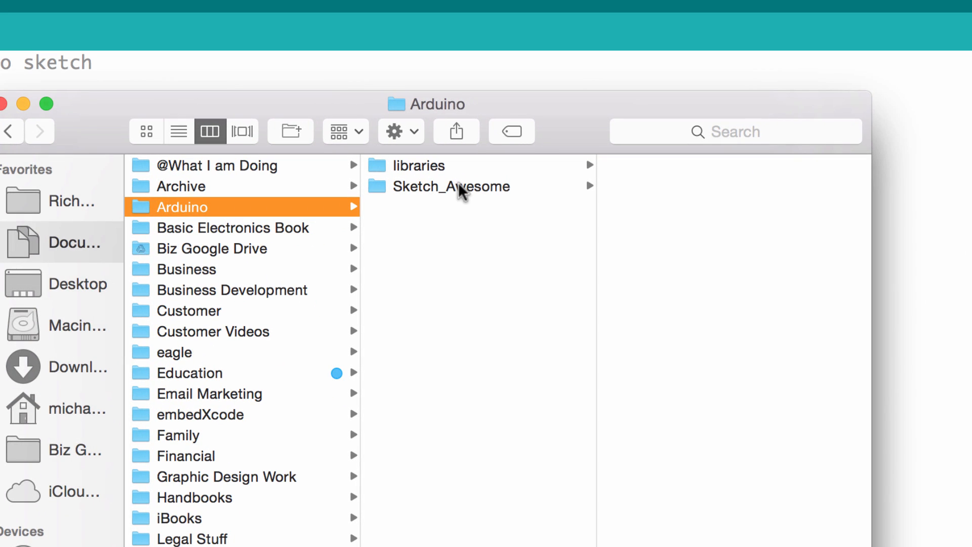
click(462, 187)
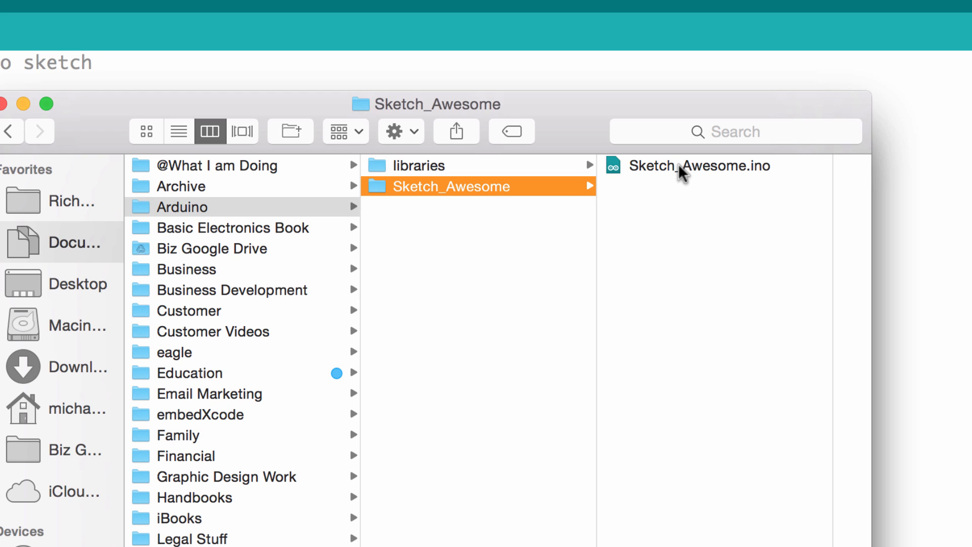
mouse_move(477, 202)
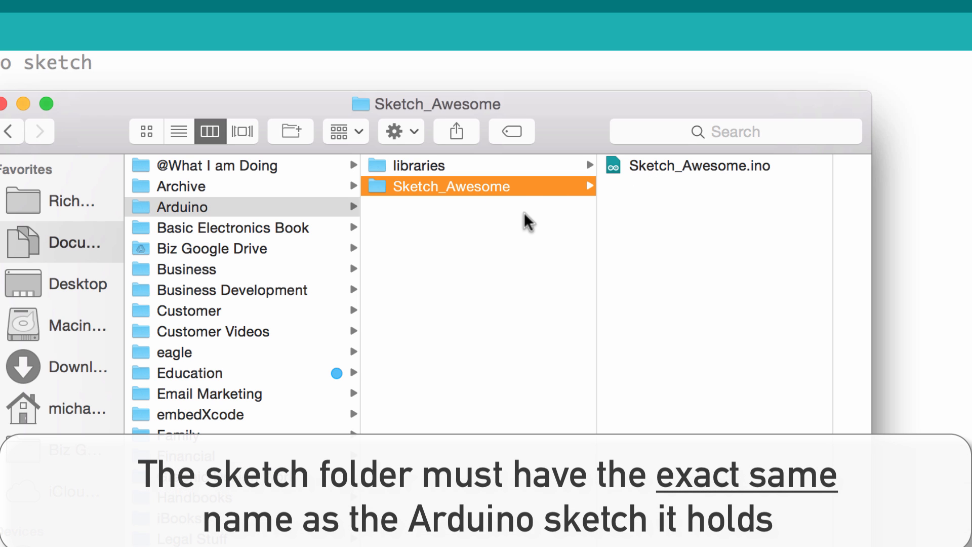
mouse_move(728, 188)
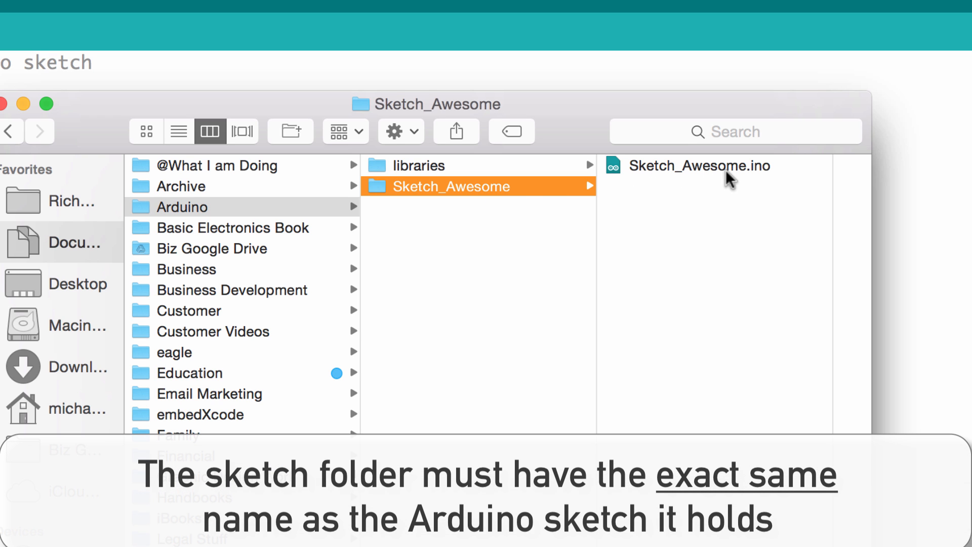
mouse_move(475, 212)
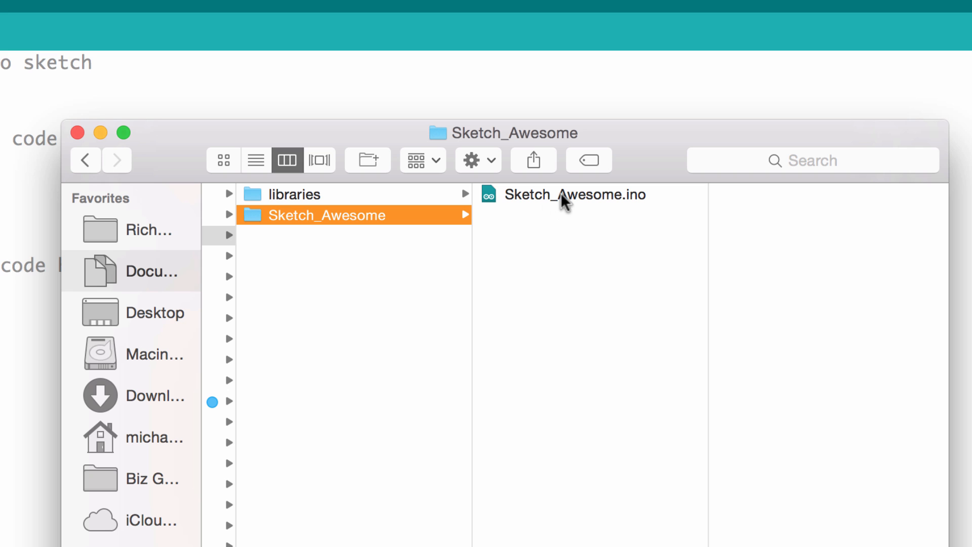
click(574, 194)
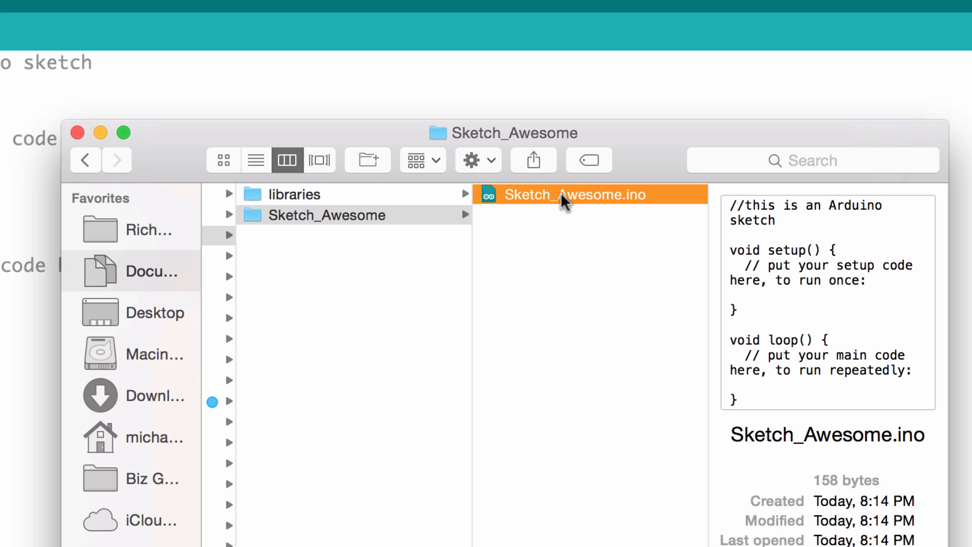
mouse_move(342, 228)
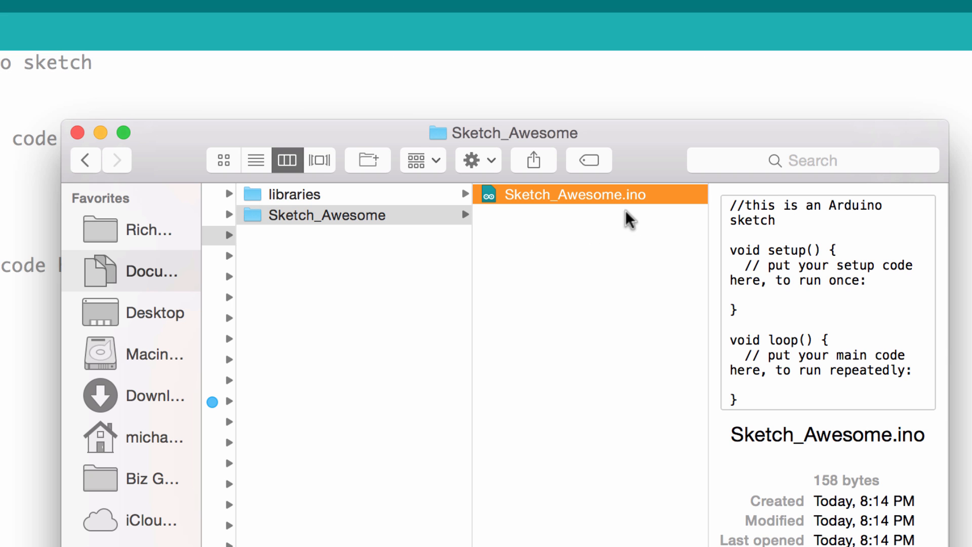
mouse_move(646, 258)
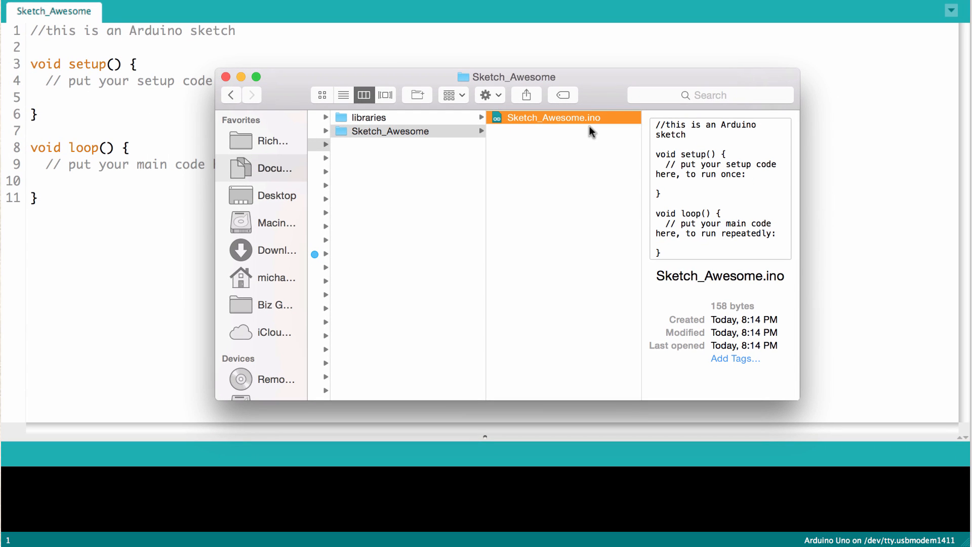
mouse_move(588, 137)
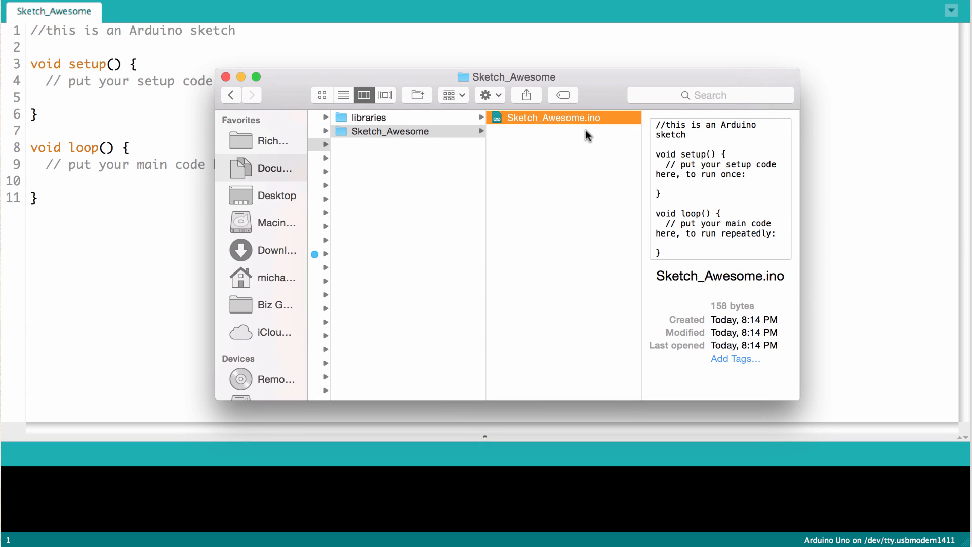
mouse_move(954, 470)
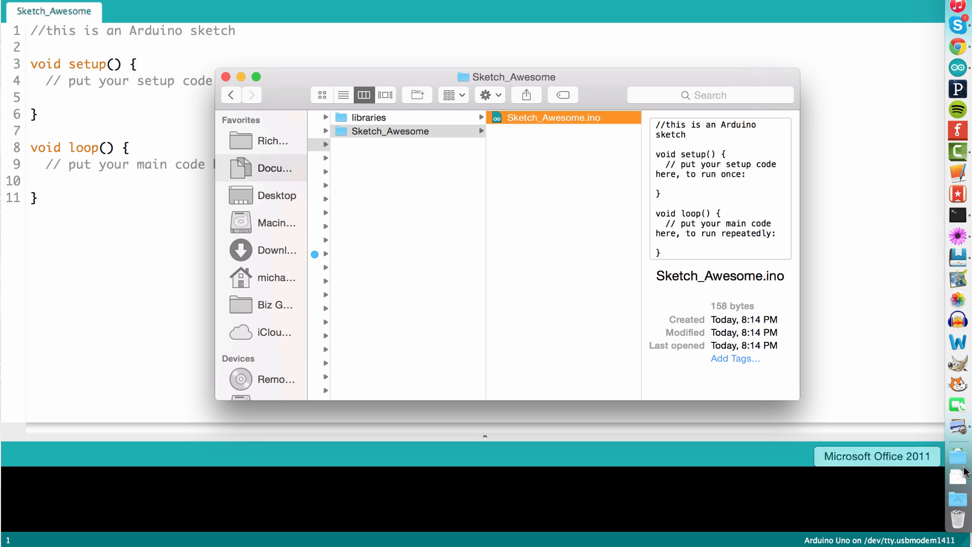
Step: Open Downloaded_Sketch.ino from the Downloads folder in Finder
click(955, 470)
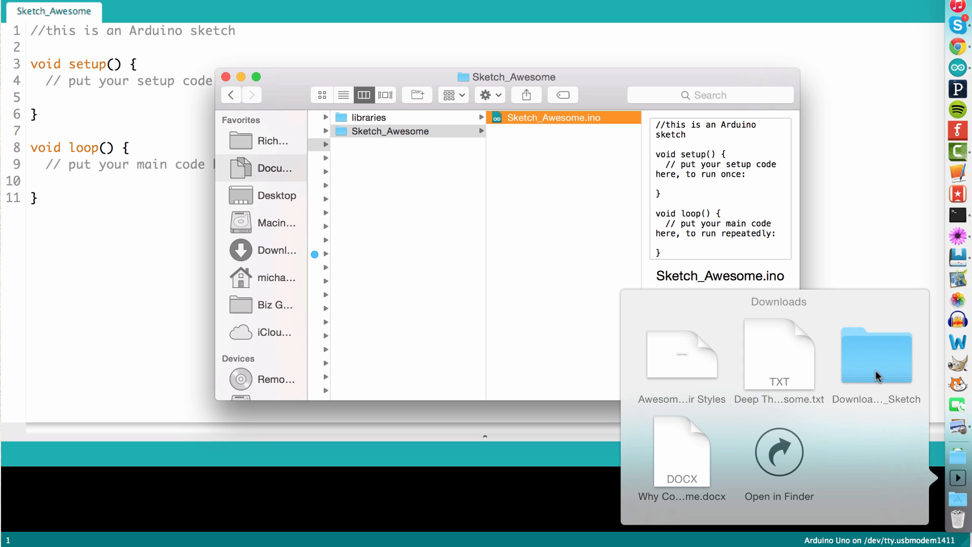
double_click(865, 355)
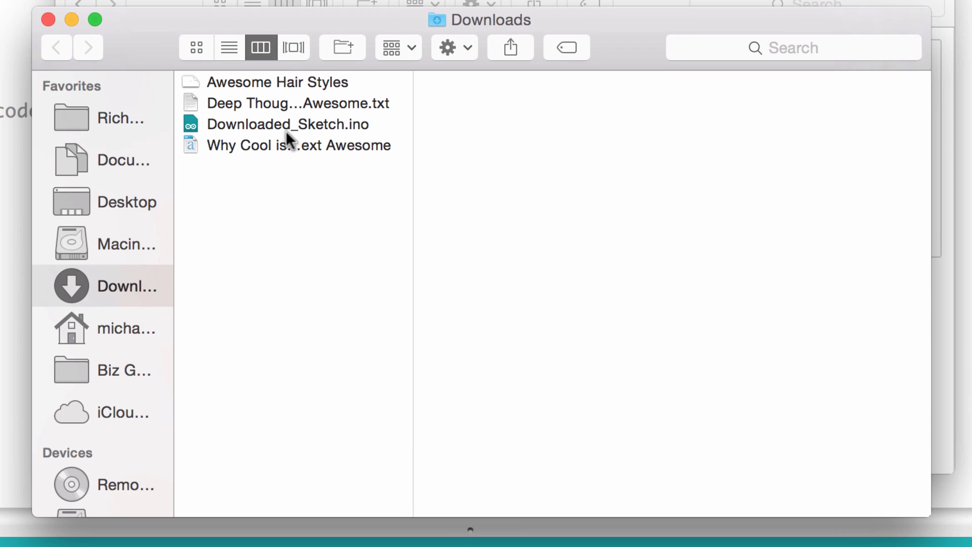
click(285, 124)
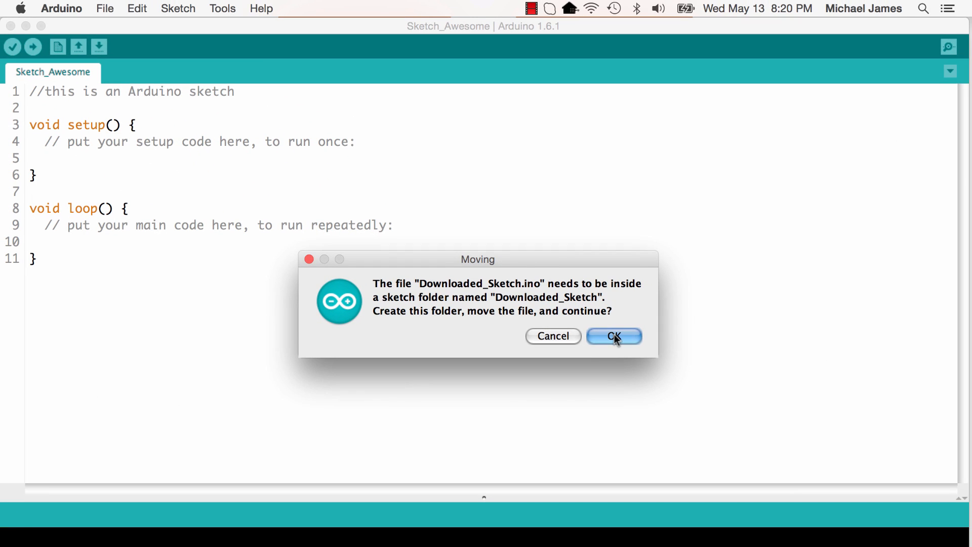
Step: Accept moving the file into a Downloaded_Sketch folder, close it, and reopen Sketch_Awesome from the Sketchbook
click(613, 337)
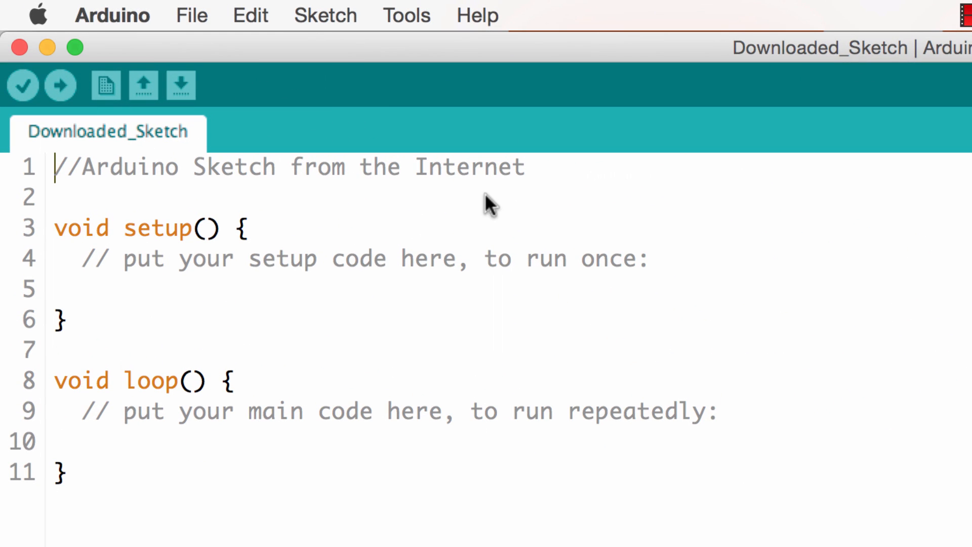
mouse_move(432, 285)
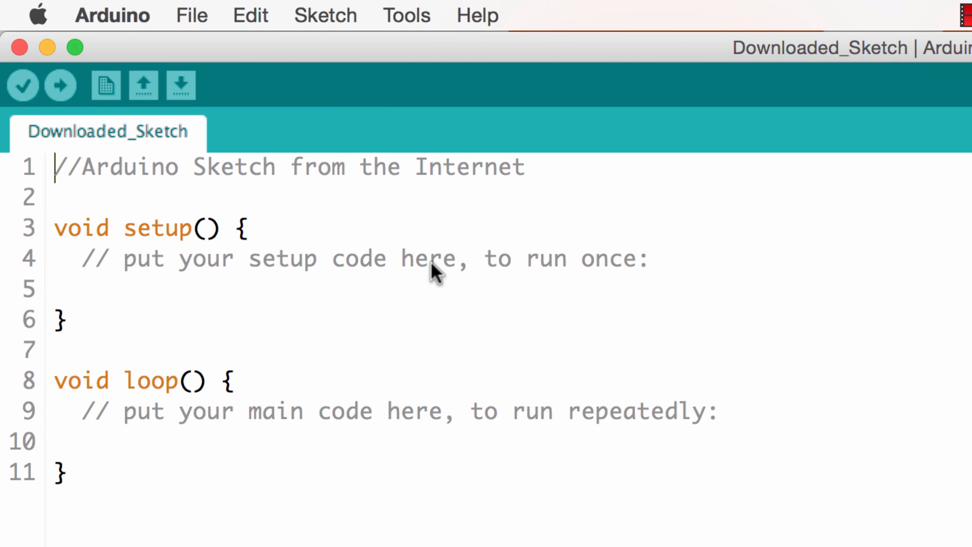
mouse_move(263, 160)
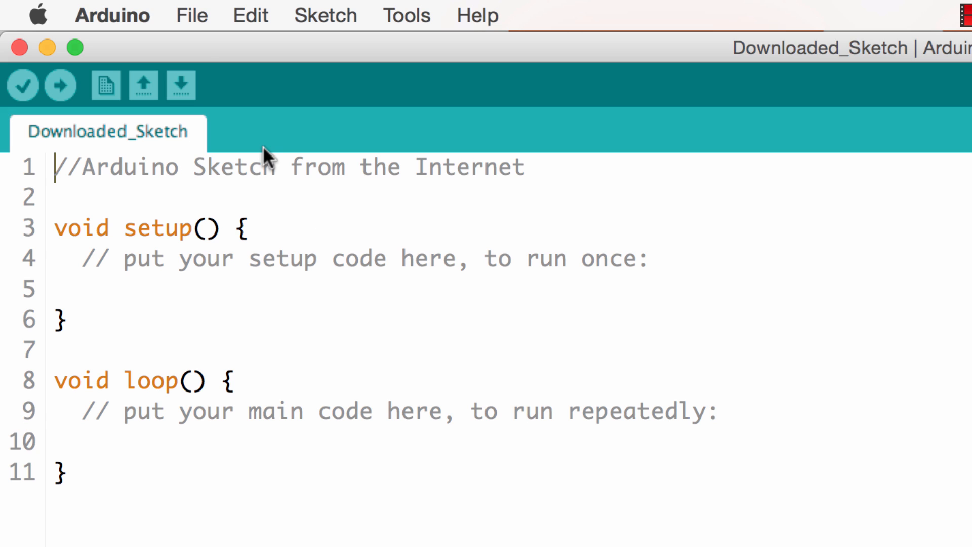
mouse_move(172, 292)
text(//changes)
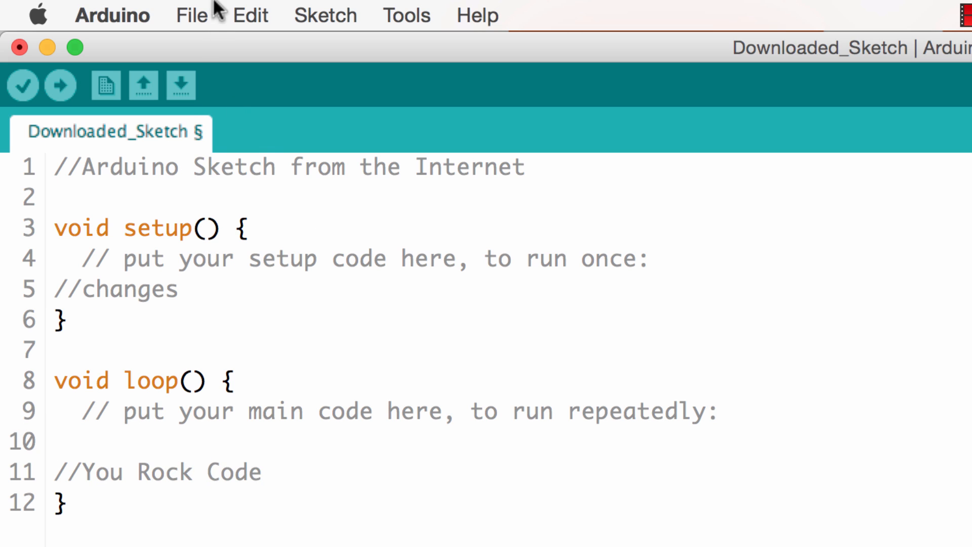
click(192, 14)
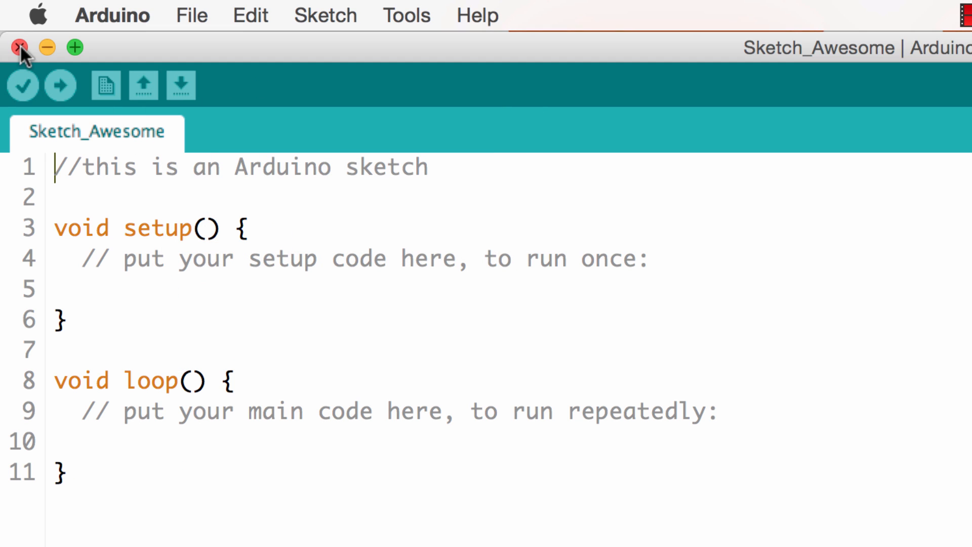
mouse_move(118, 223)
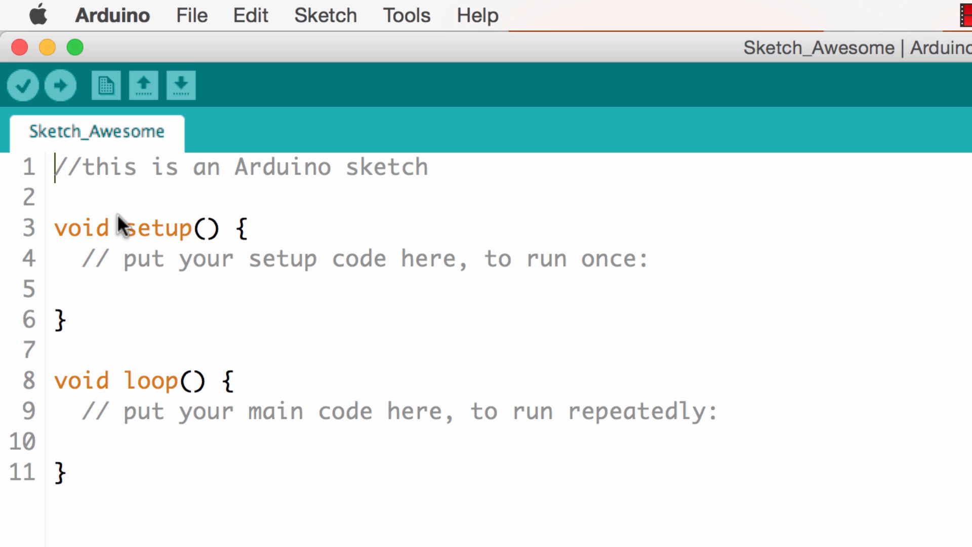
click(191, 14)
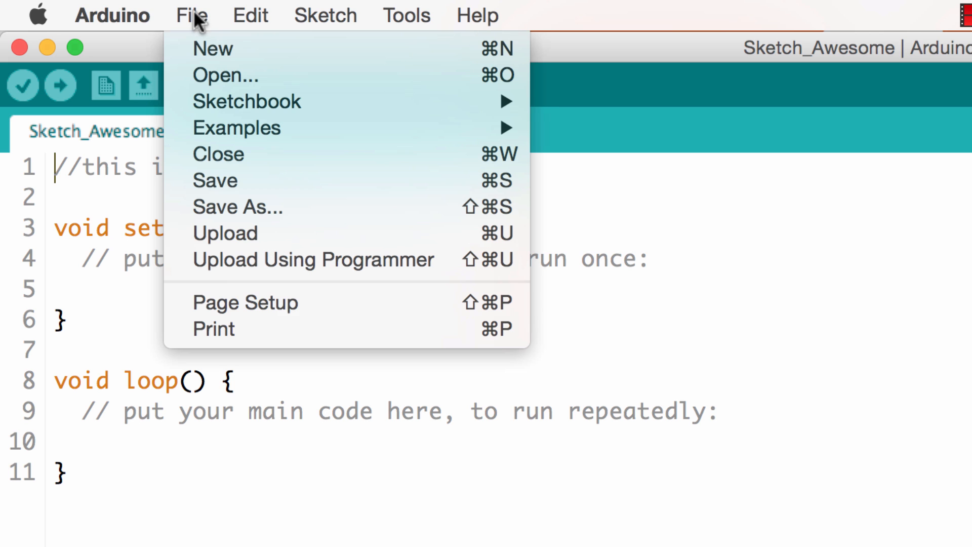
mouse_move(407, 99)
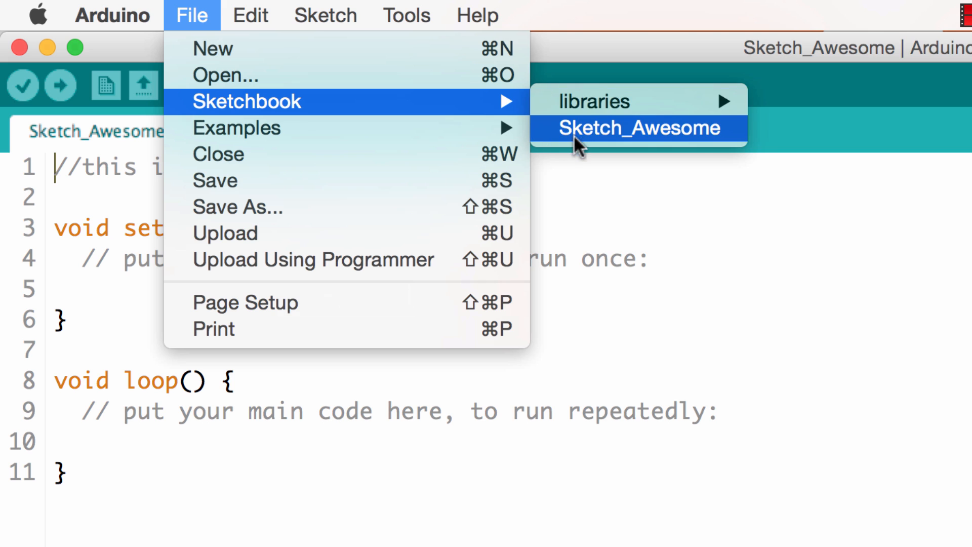
click(640, 127)
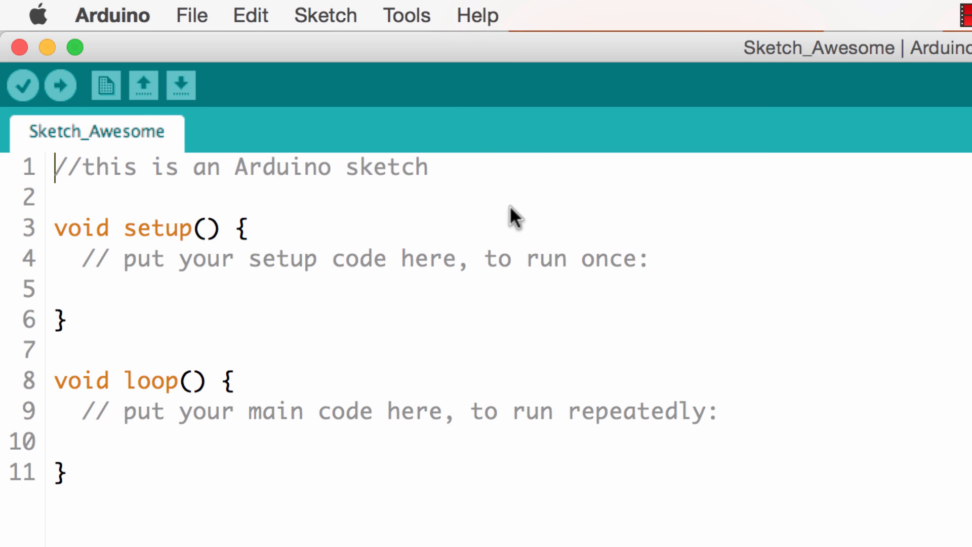
mouse_move(523, 216)
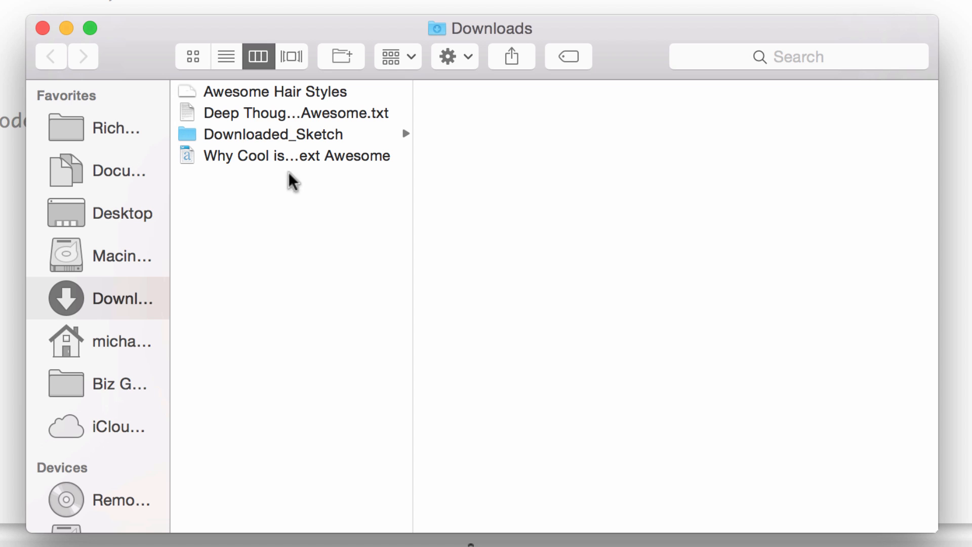
mouse_move(262, 144)
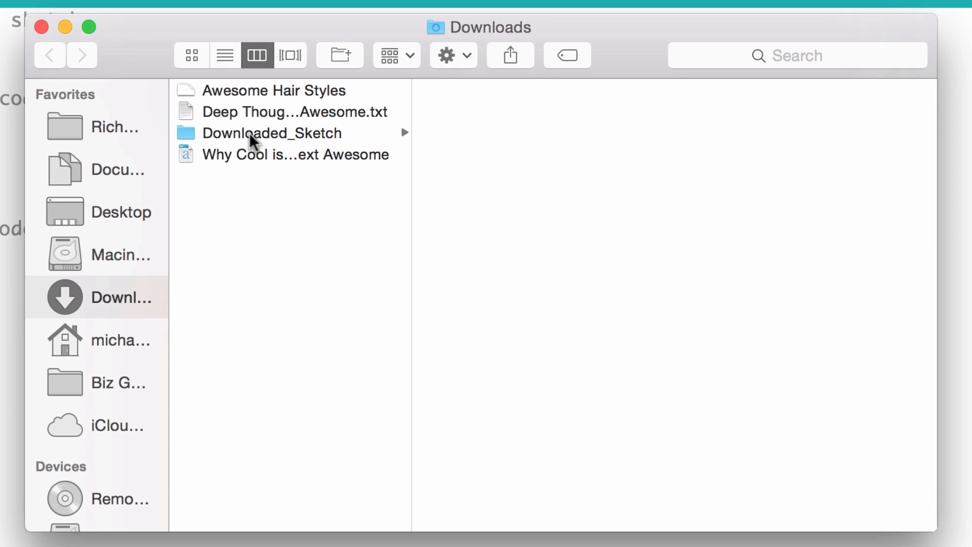
Step: Inspect Downloaded_Sketch, the Arduino folder's sketches and the libraries folder in Finder
click(269, 134)
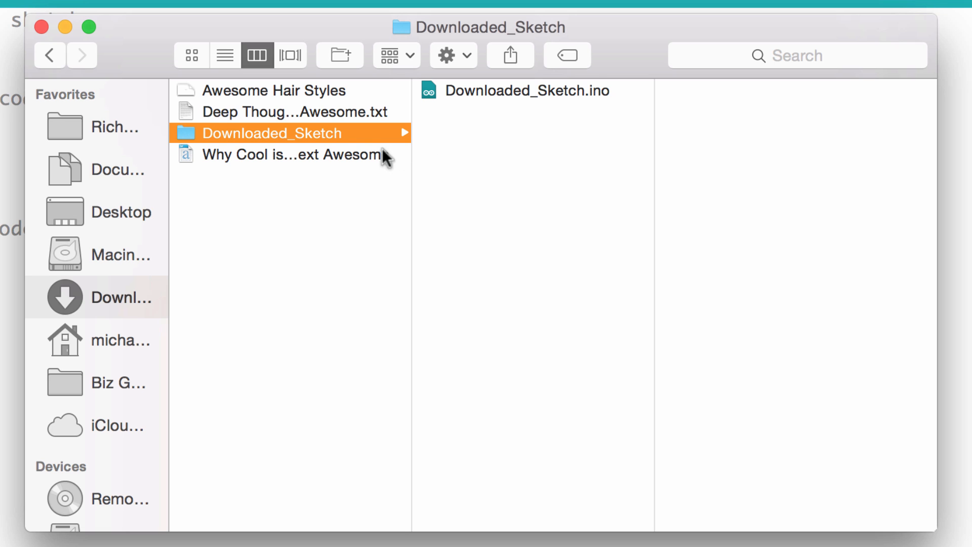
mouse_move(436, 144)
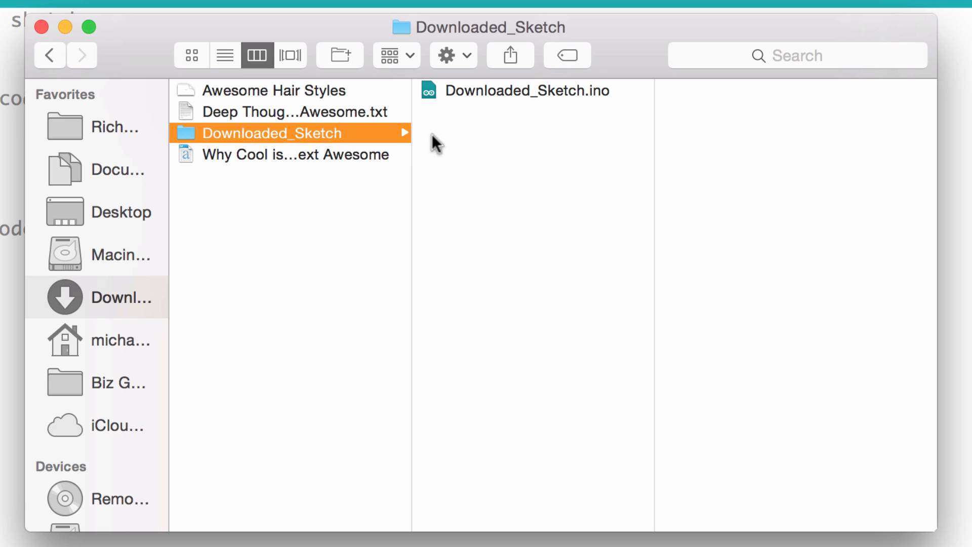
mouse_move(583, 113)
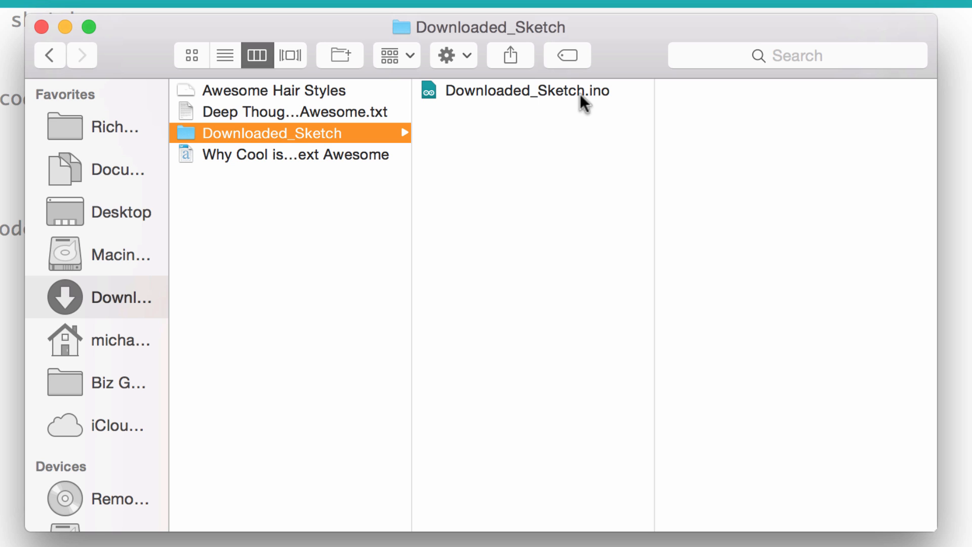
mouse_move(361, 39)
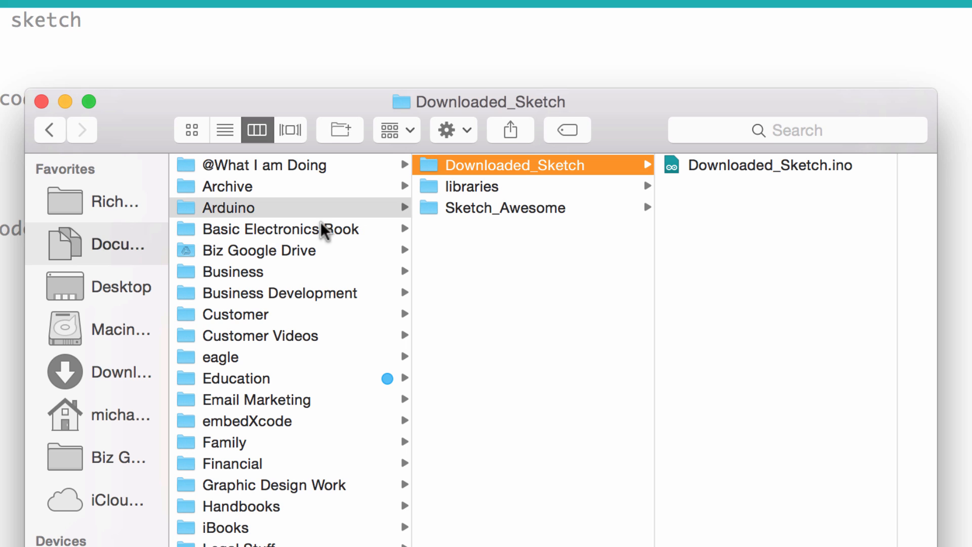
mouse_move(334, 215)
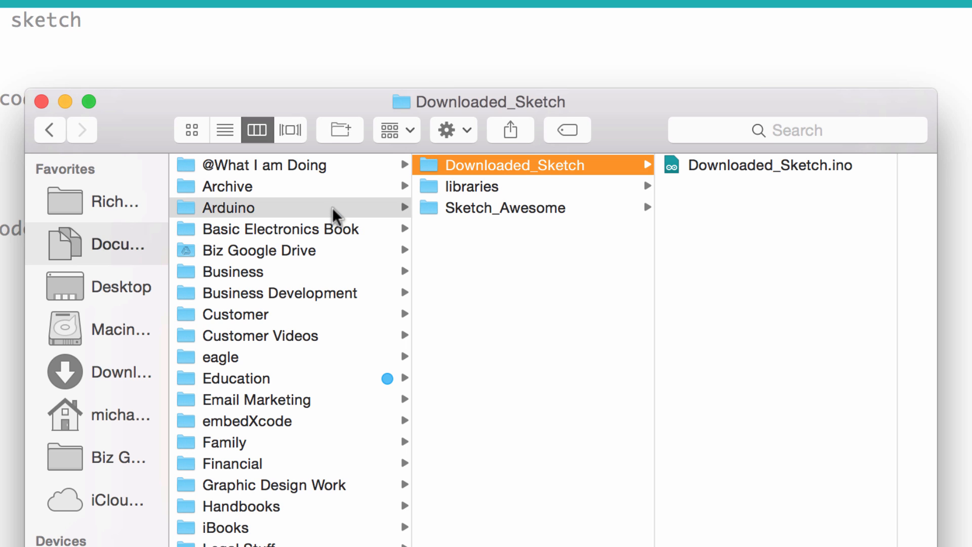
mouse_move(383, 229)
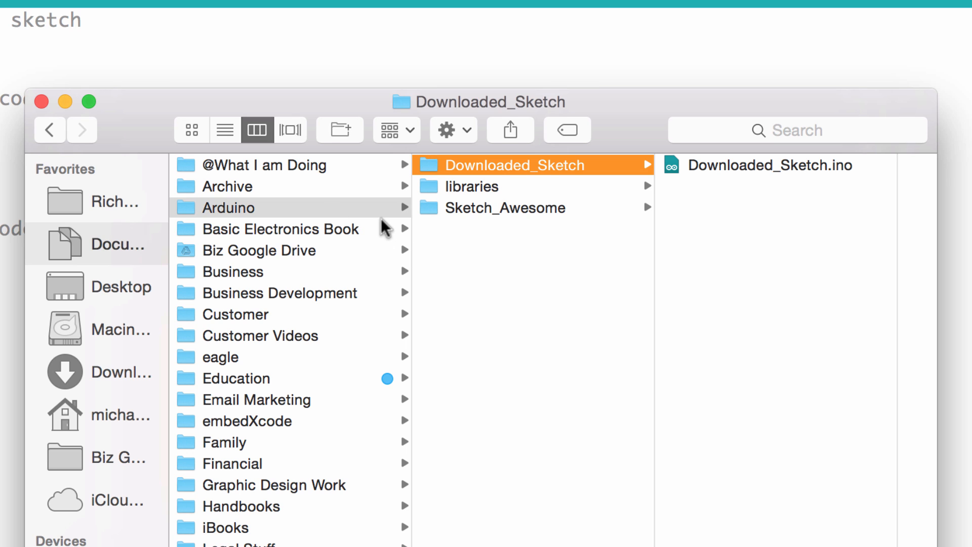
click(229, 207)
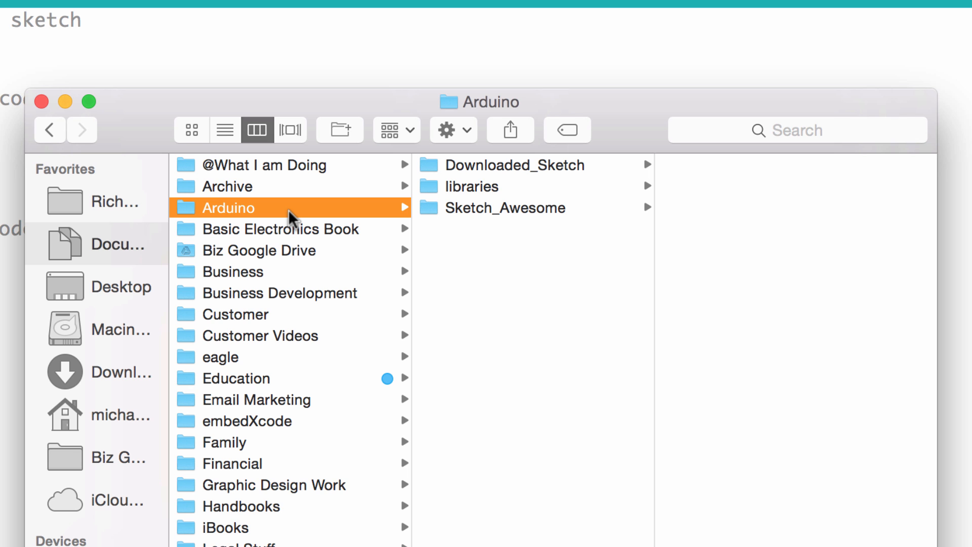
mouse_move(478, 198)
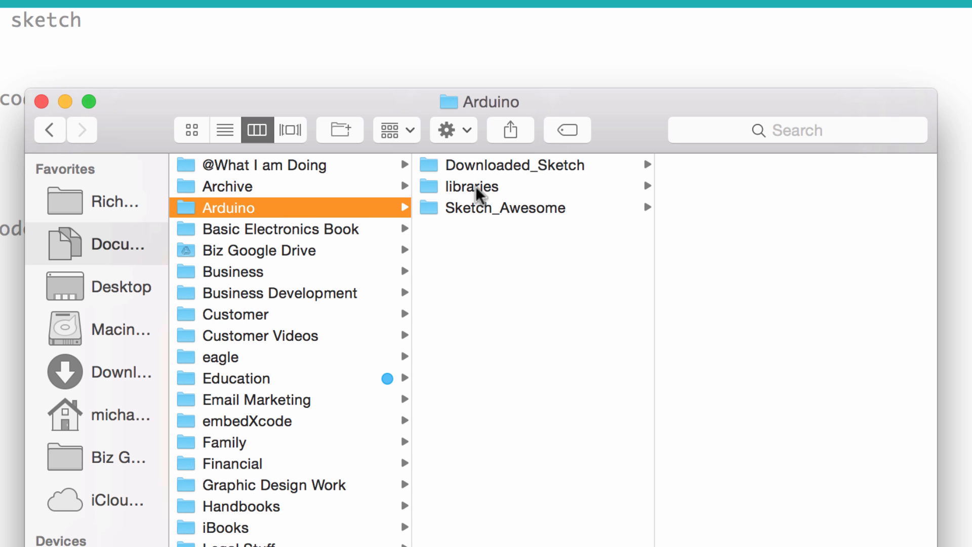
click(514, 164)
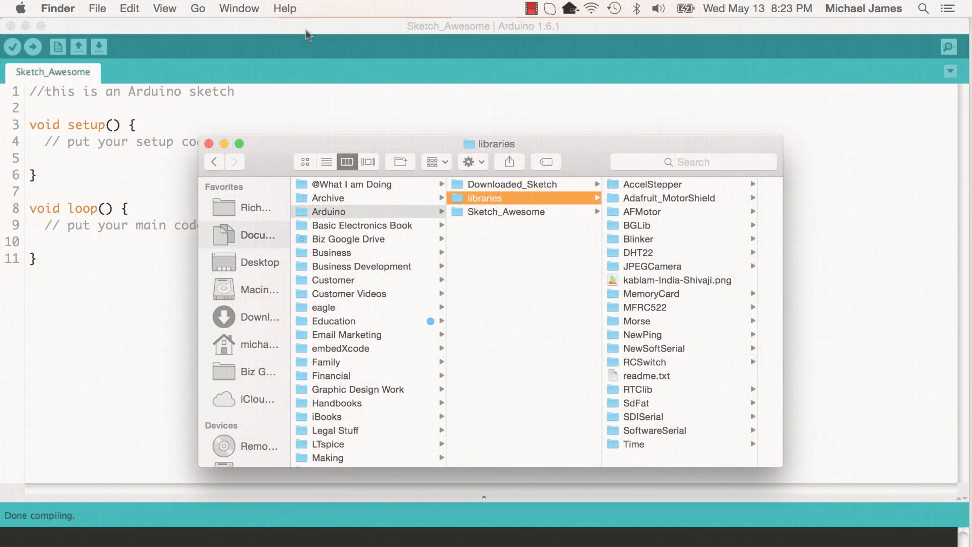
Step: Open Downloaded_Sketch from the Arduino IDE sketchbook
click(61, 8)
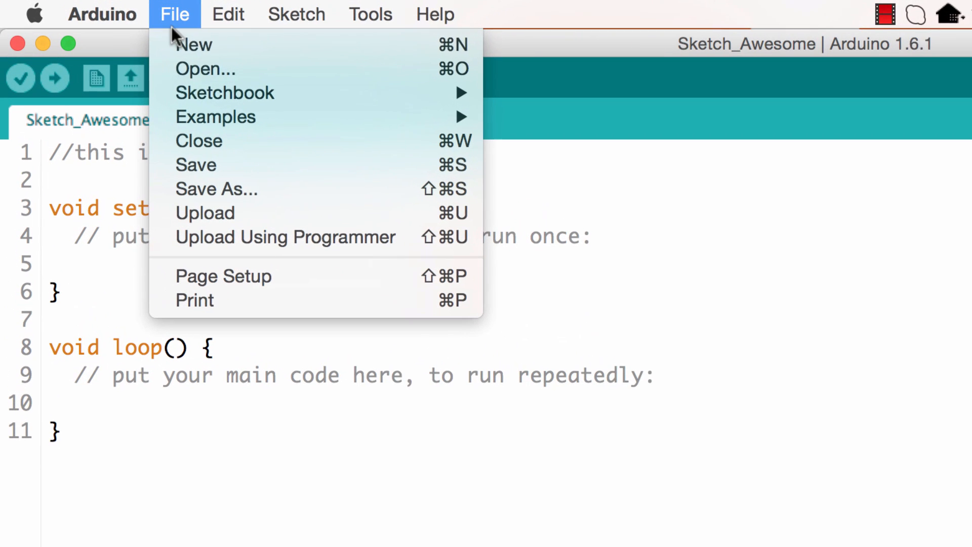
mouse_move(225, 93)
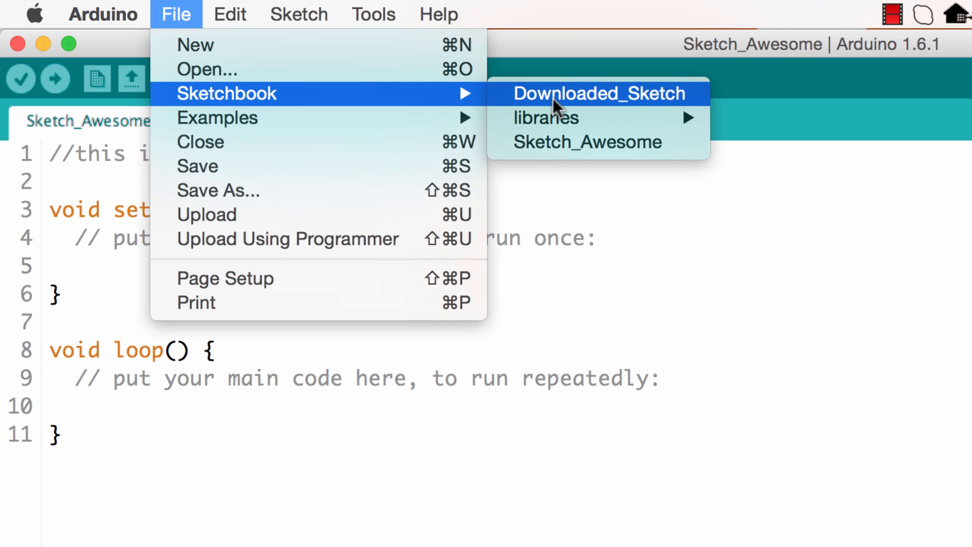
mouse_move(615, 104)
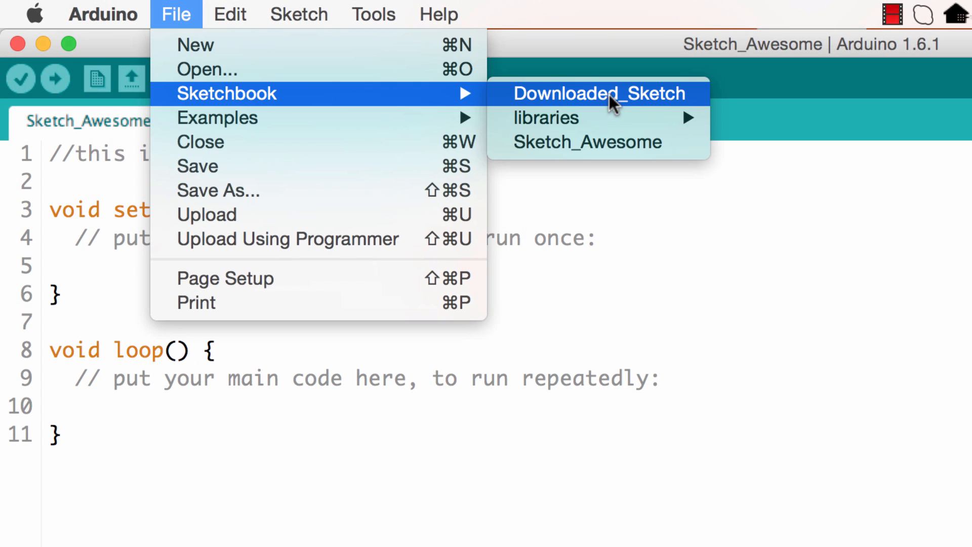
mouse_move(252, 99)
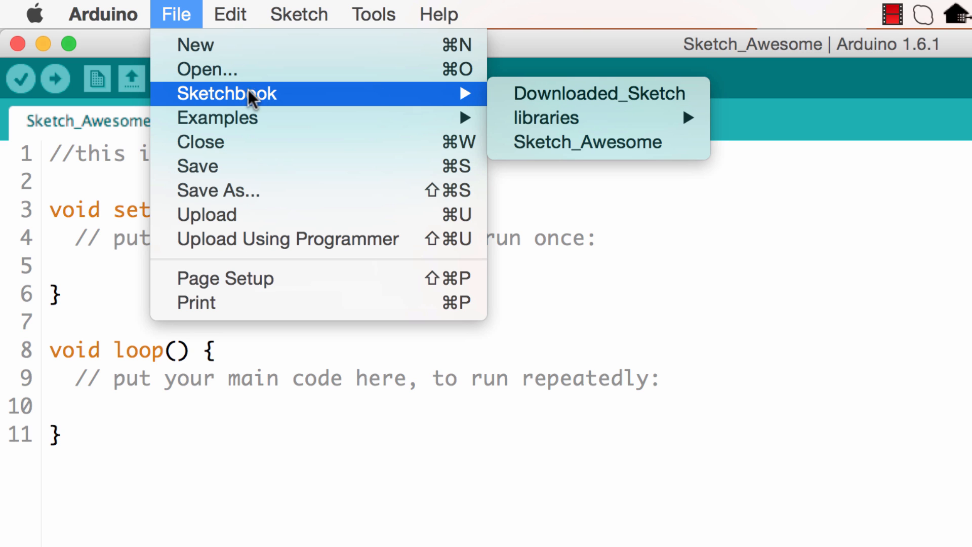
mouse_move(328, 105)
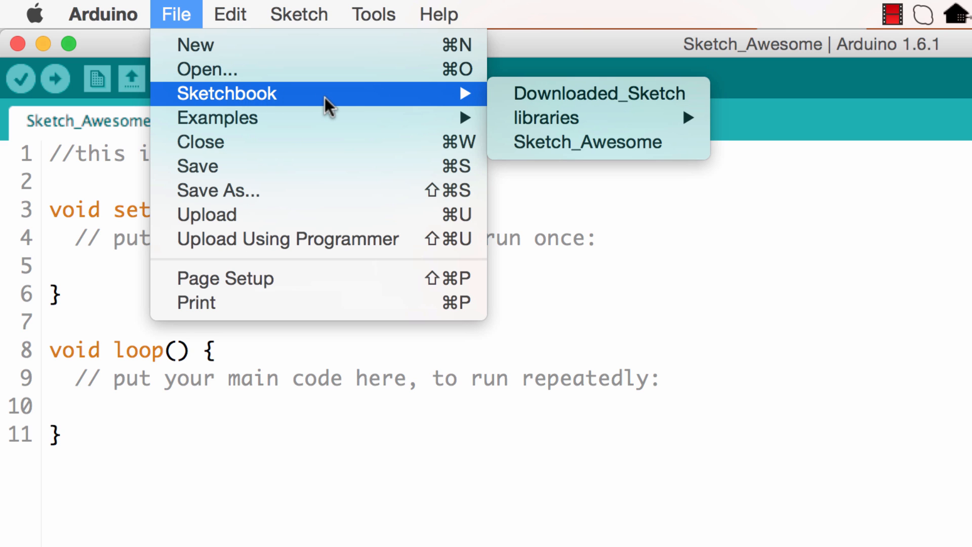
mouse_move(428, 104)
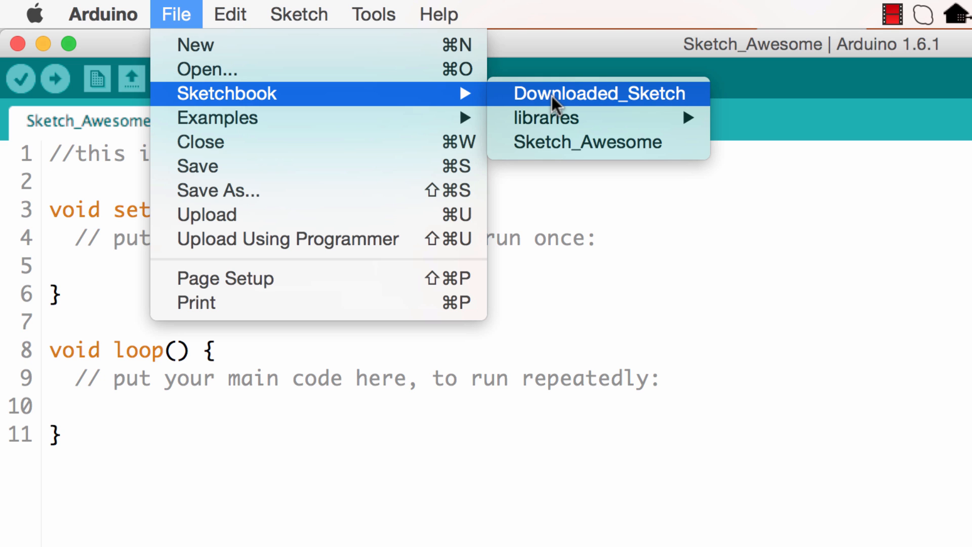
click(600, 93)
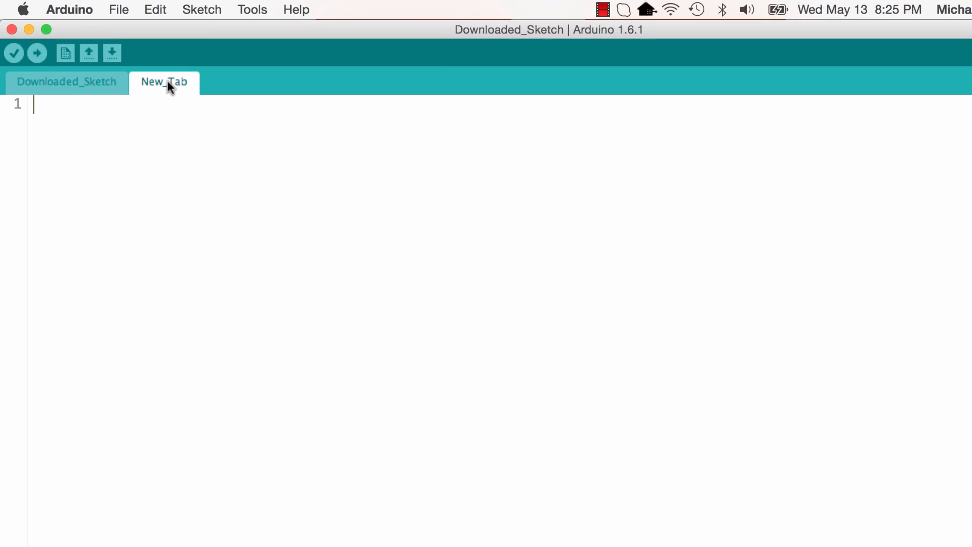
Step: Write '//a new tab' in the New_Tab tab and save the sketch
click(67, 82)
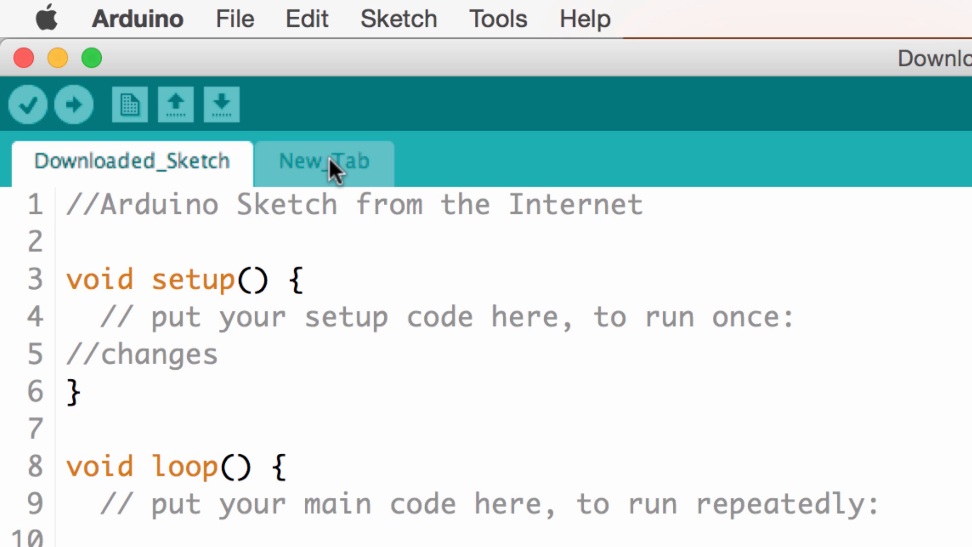
click(324, 163)
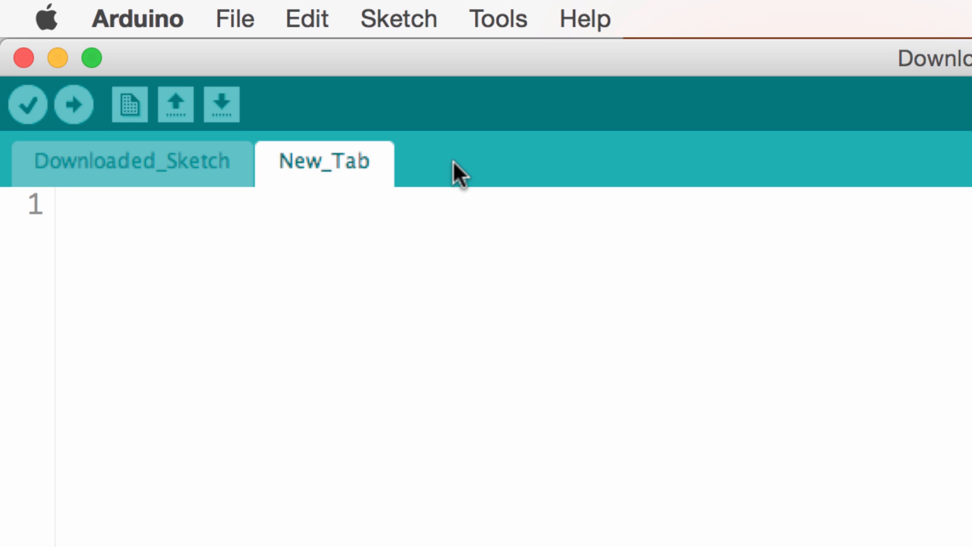
mouse_move(333, 495)
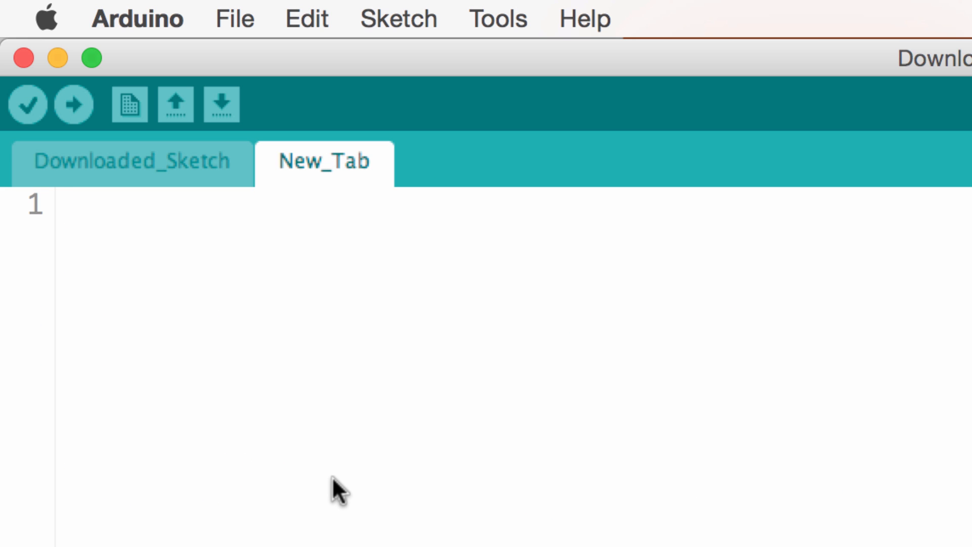
mouse_move(310, 426)
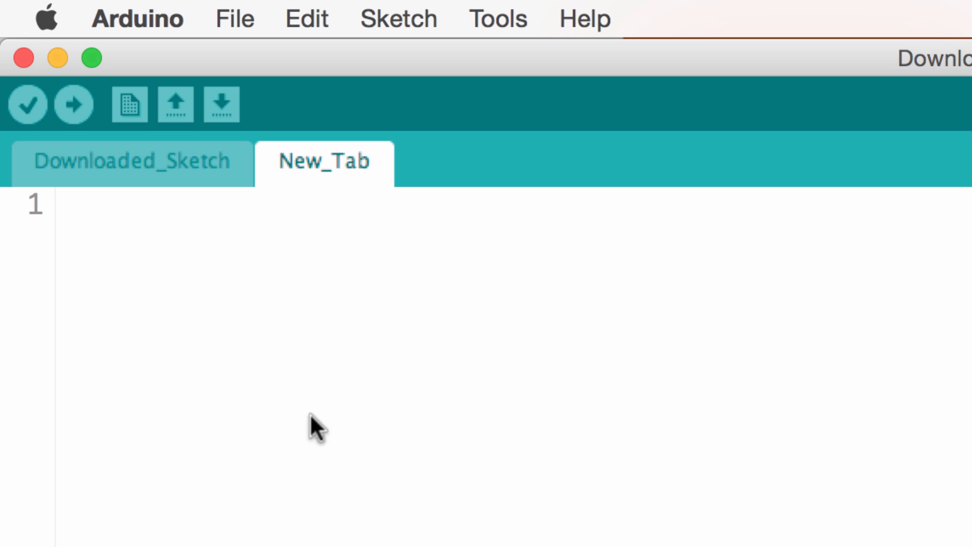
mouse_move(293, 382)
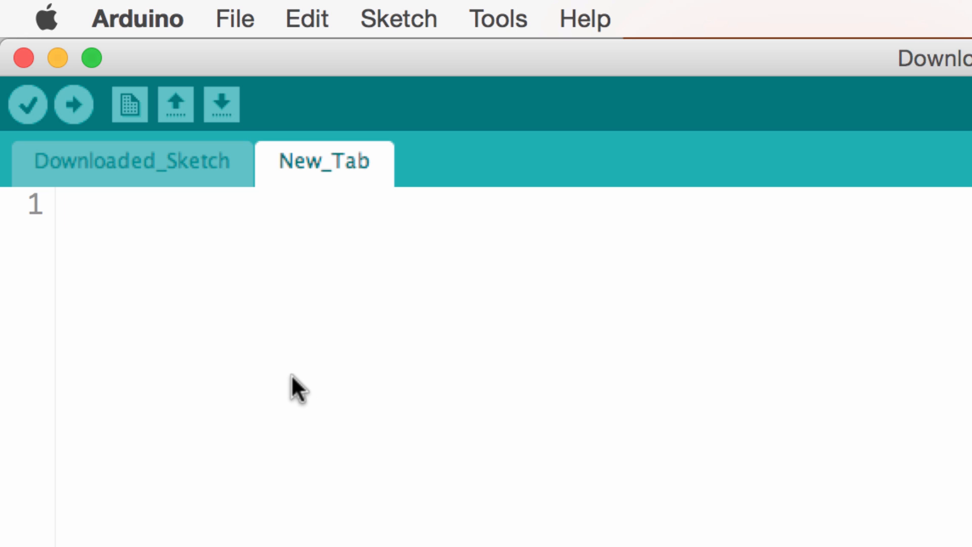
text(//a n)
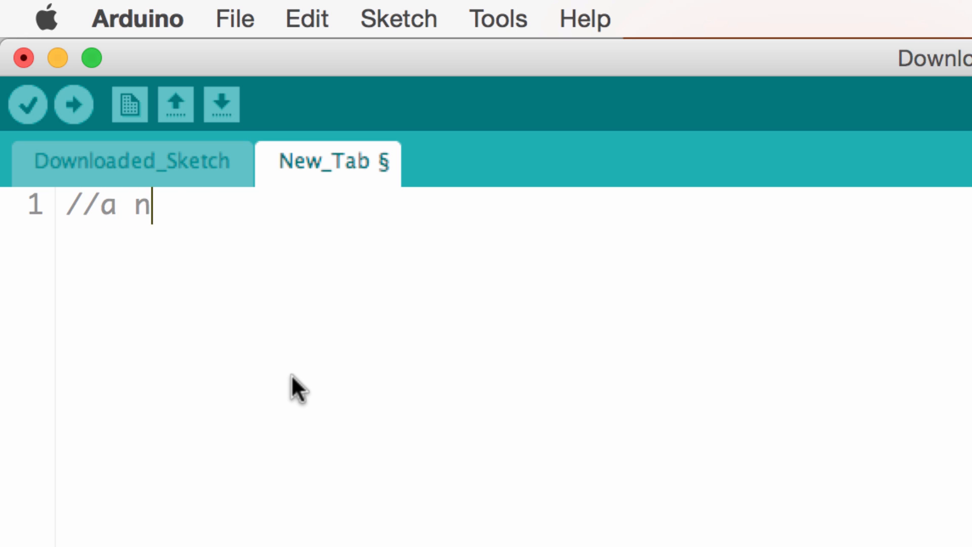
click(231, 16)
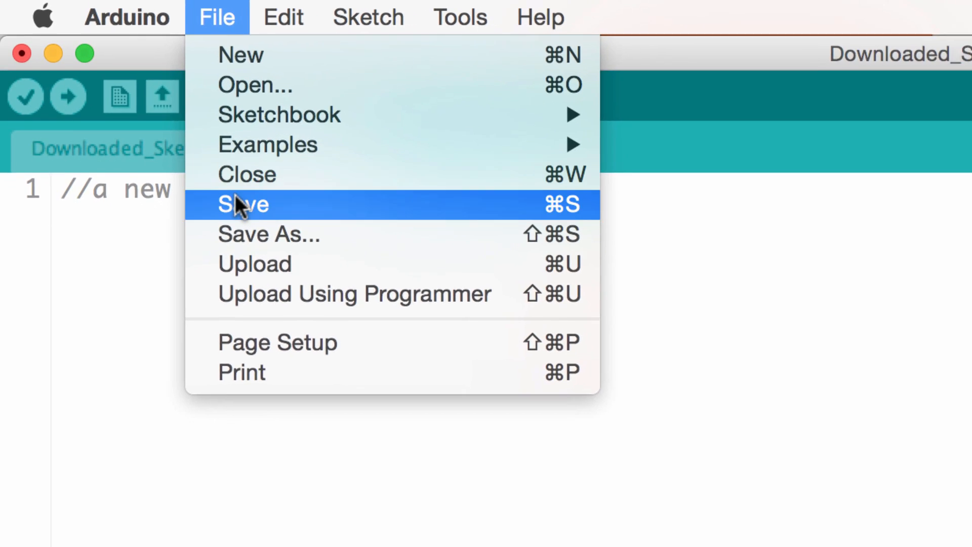
click(243, 204)
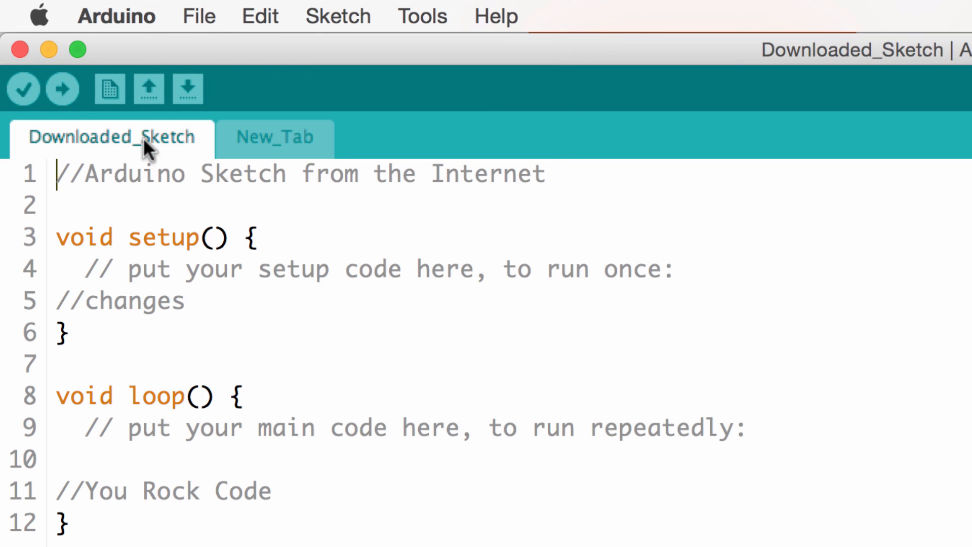
click(274, 138)
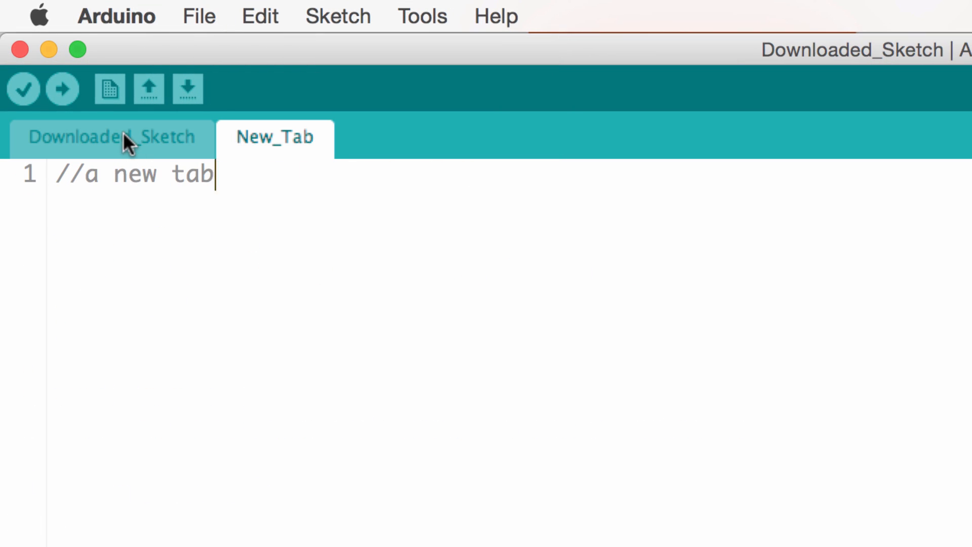
mouse_move(267, 150)
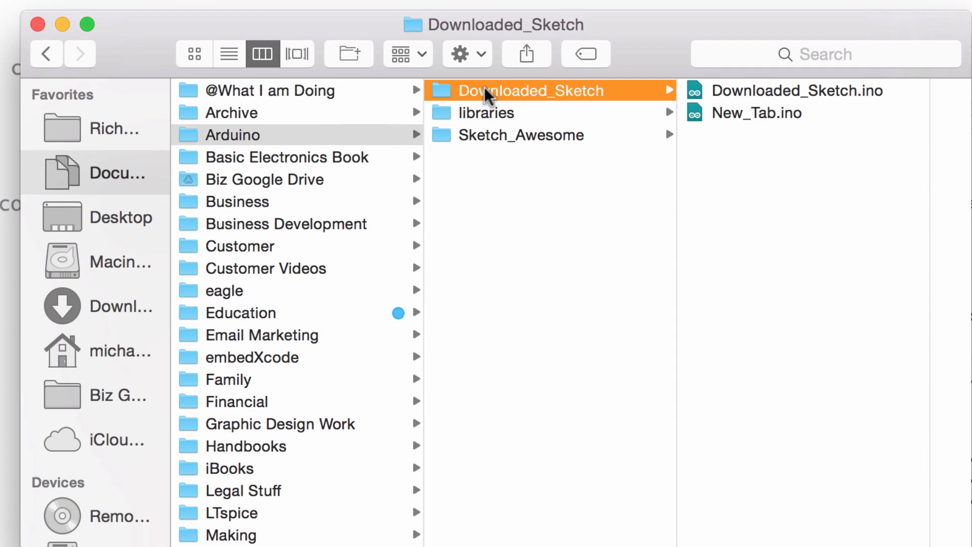
mouse_move(697, 31)
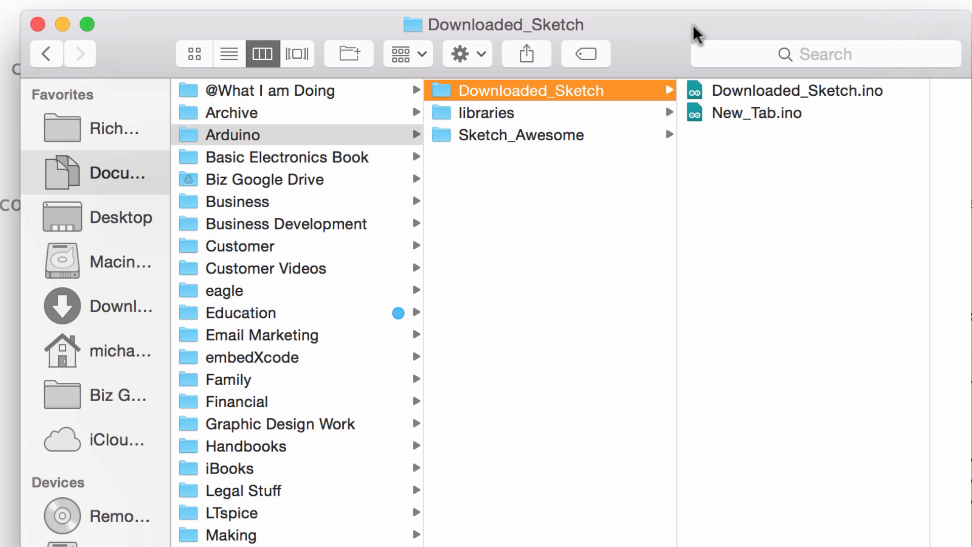
mouse_move(740, 120)
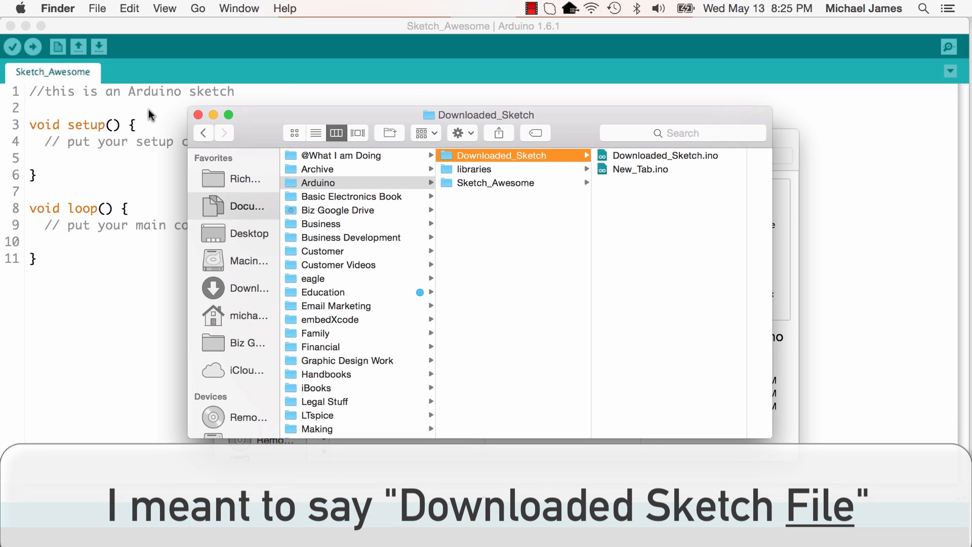
mouse_move(639, 168)
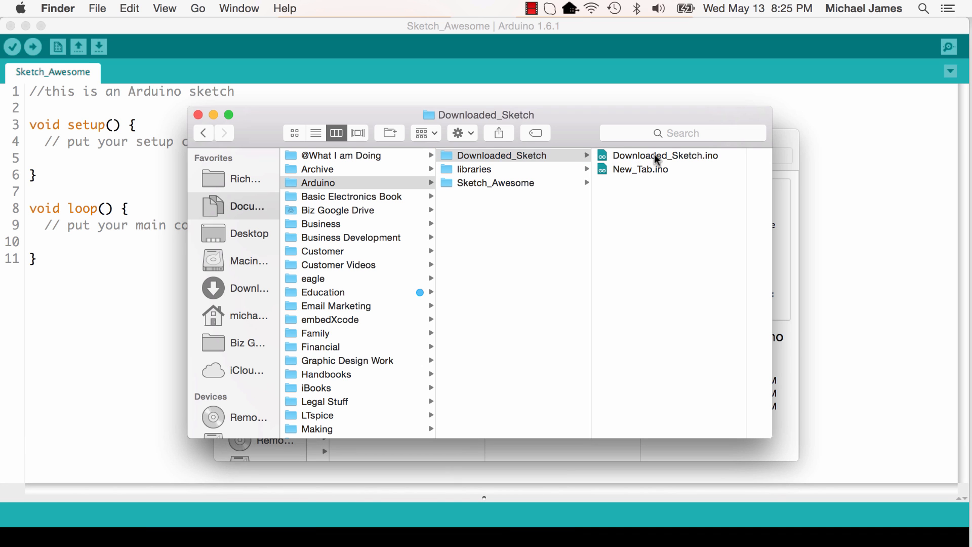
Step: Open Downloaded_Sketch.ino from Finder and view the New_Tab code in the IDE
double_click(664, 156)
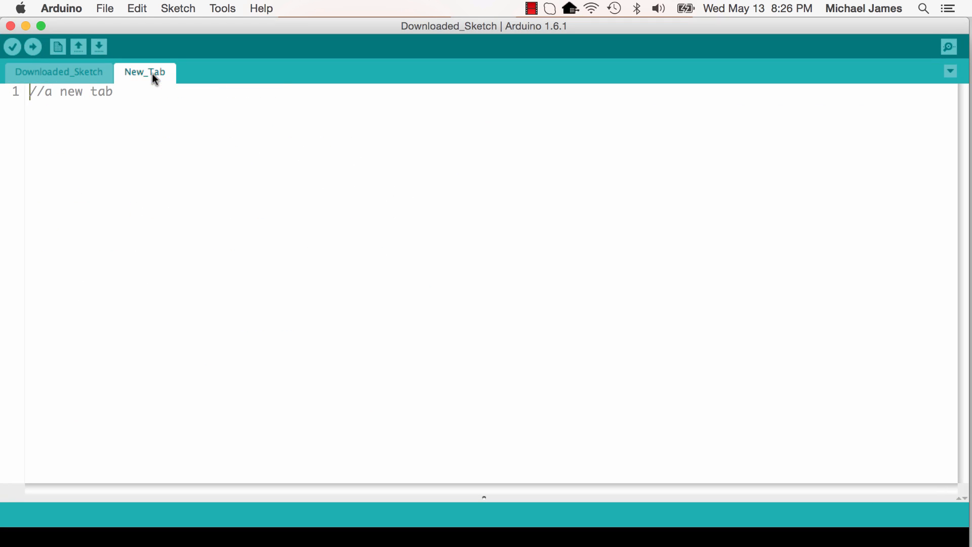
click(58, 70)
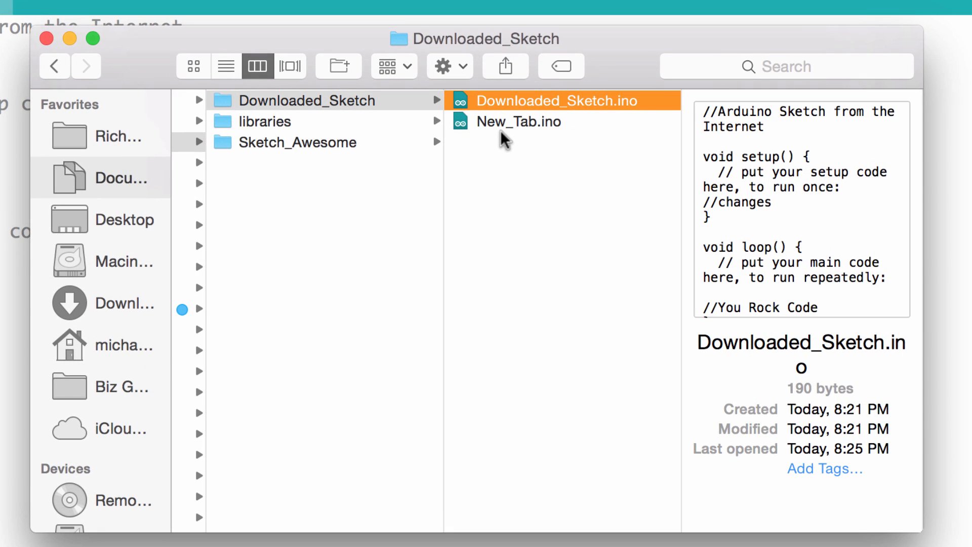
mouse_move(350, 105)
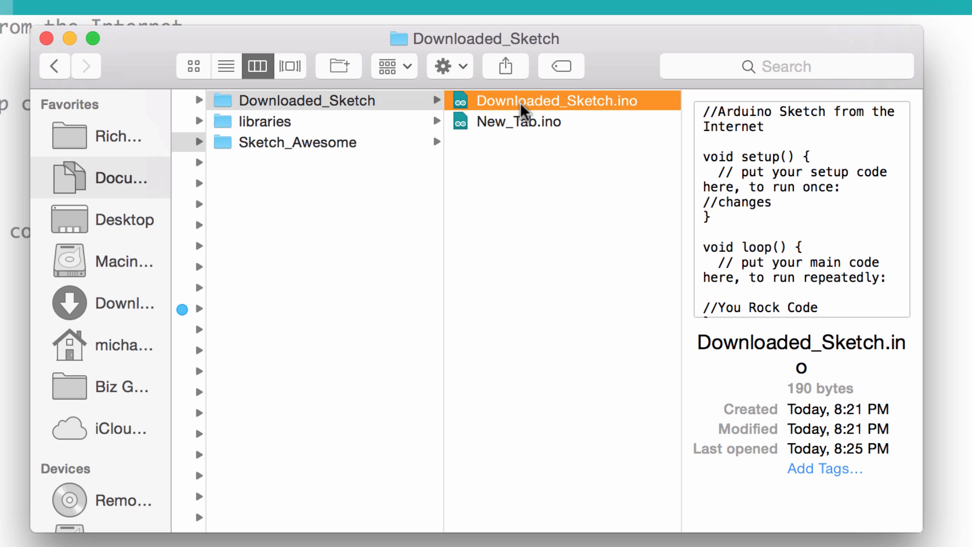
mouse_move(549, 109)
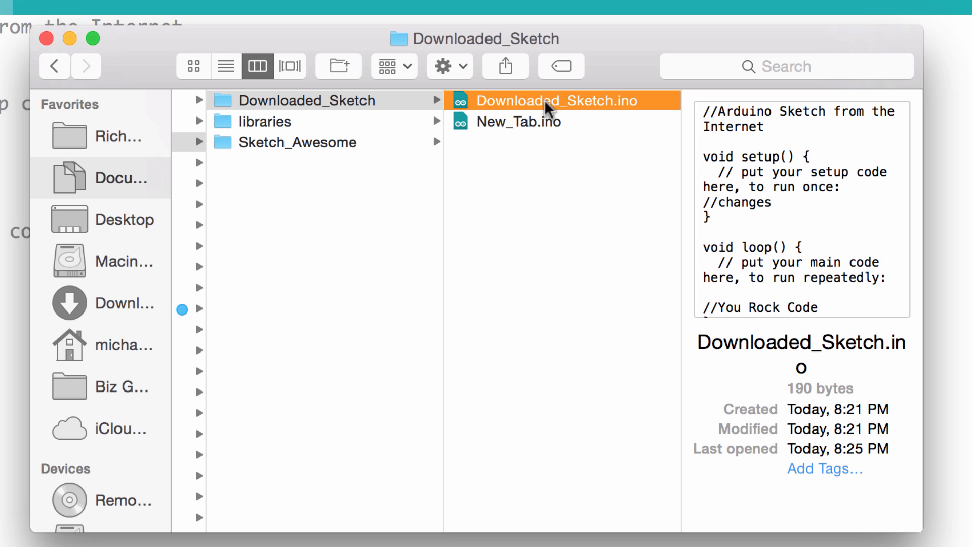
mouse_move(395, 118)
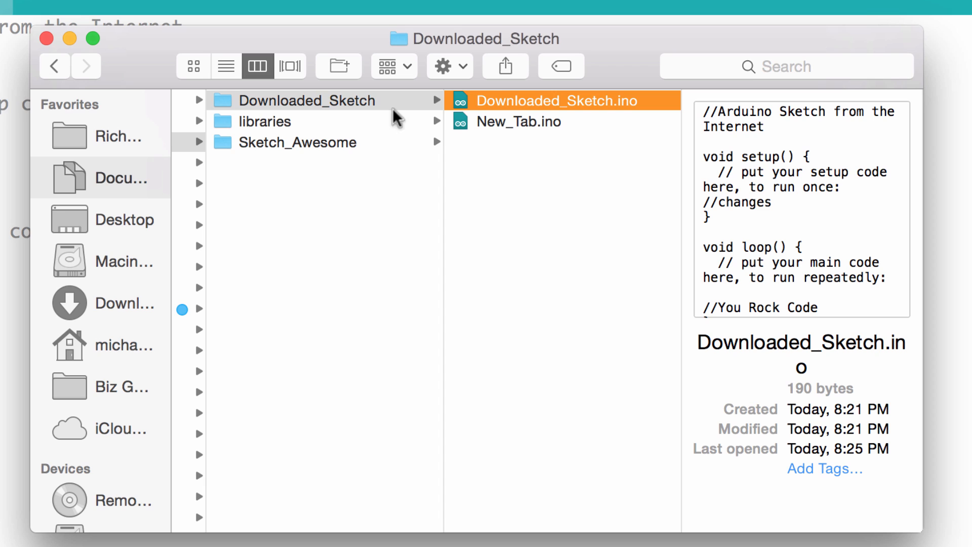
mouse_move(497, 143)
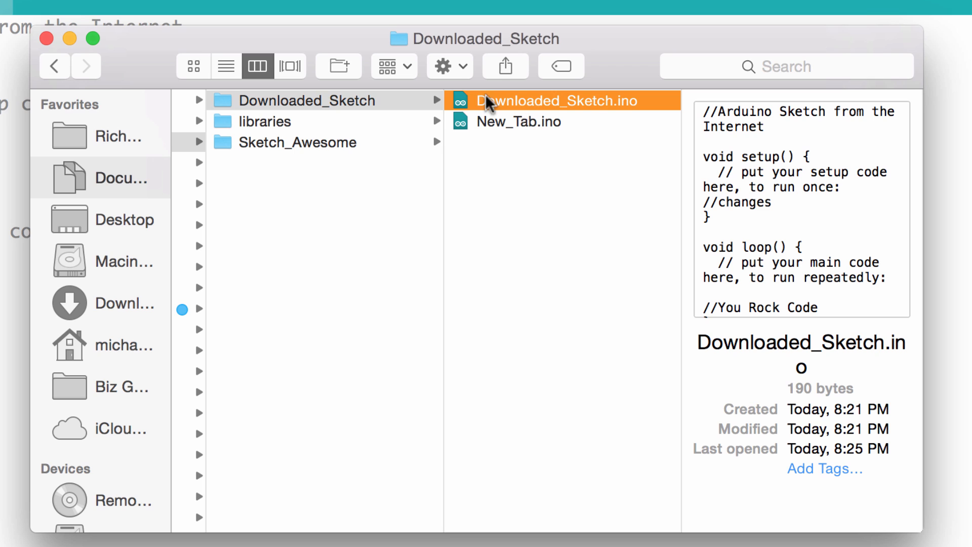
mouse_move(539, 112)
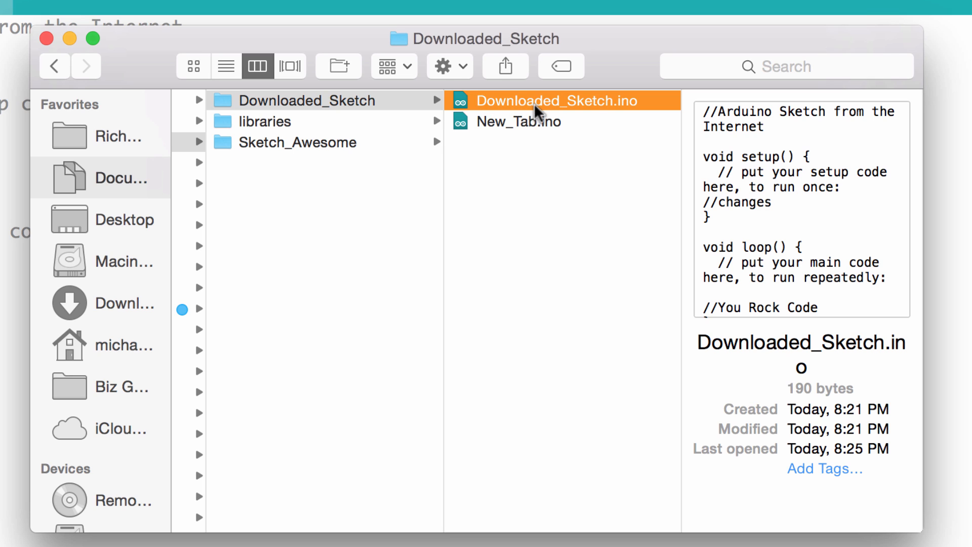
mouse_move(532, 110)
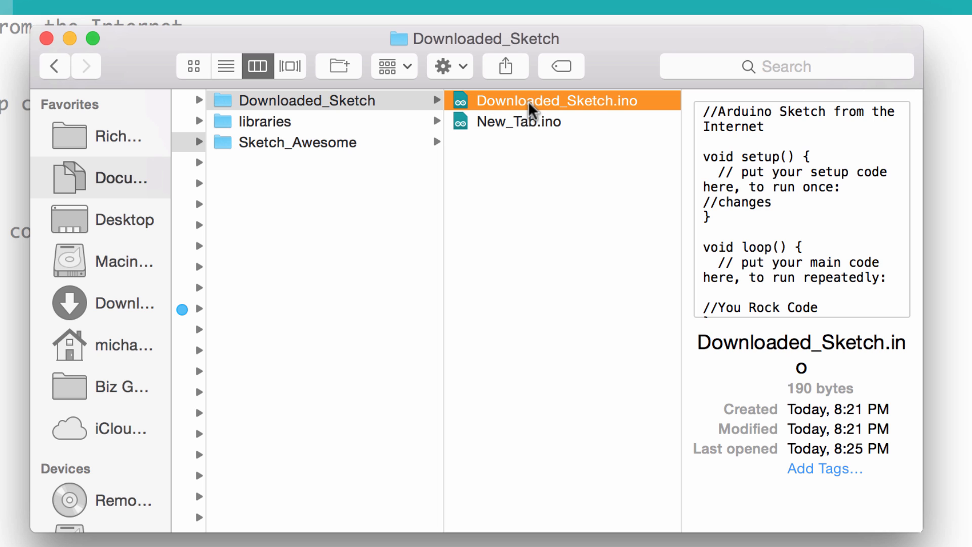
mouse_move(529, 138)
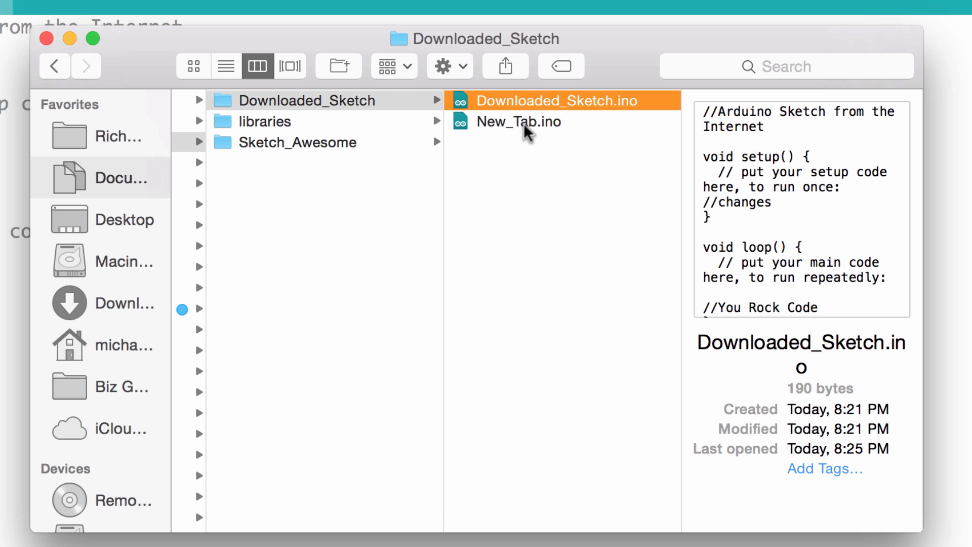
Step: Rename Downloaded_Sketch.ino to Downloaded_Sketch_1.ino in Finder and return to the Sketch_Awesome window
click(555, 100)
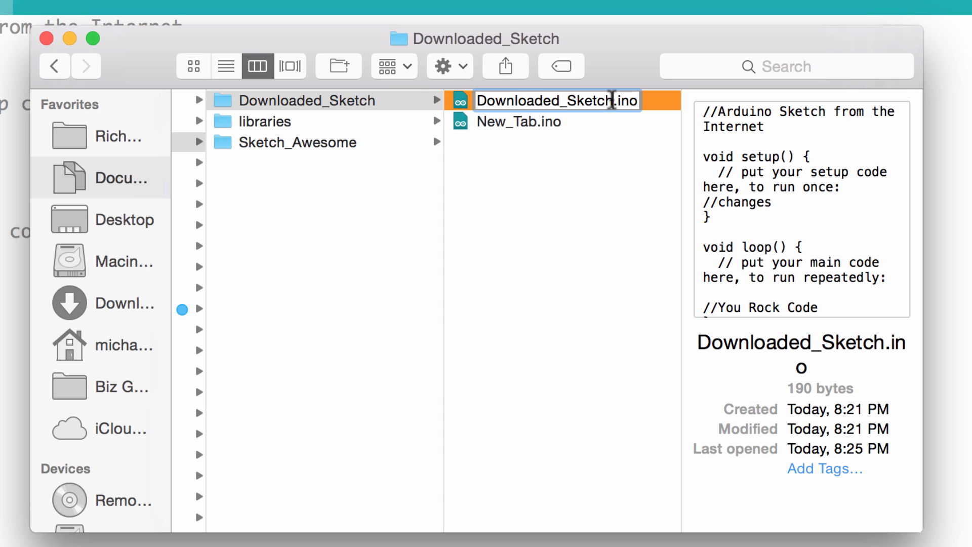
text(_1)
key(Return)
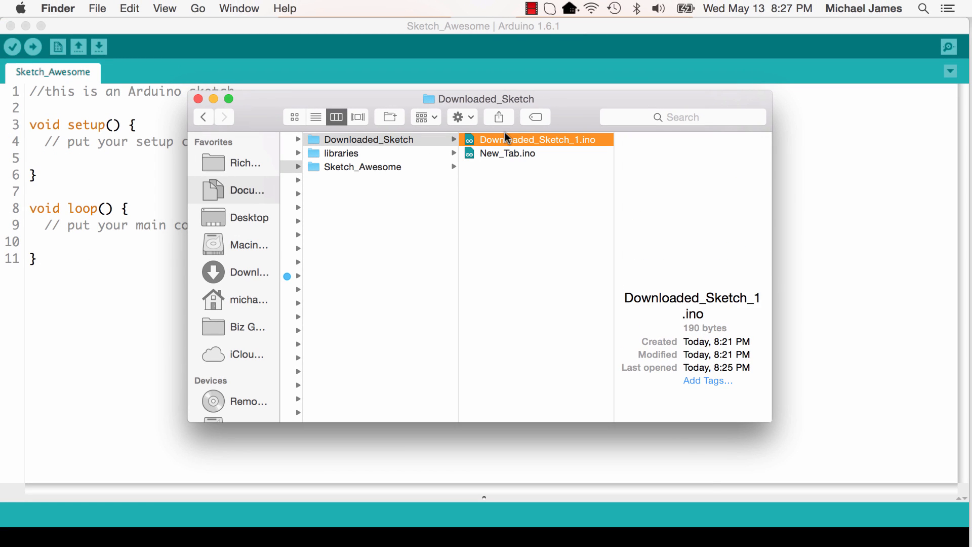
click(368, 139)
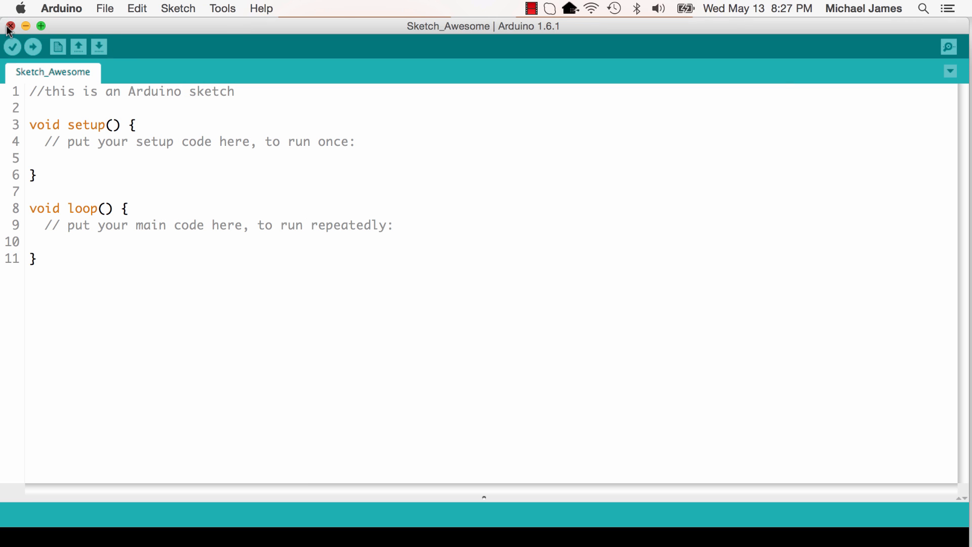
Step: Relaunch Arduino and check that the Sketchbook lists only libraries and Sketch_Awesome, not Downloaded_Sketch
click(9, 26)
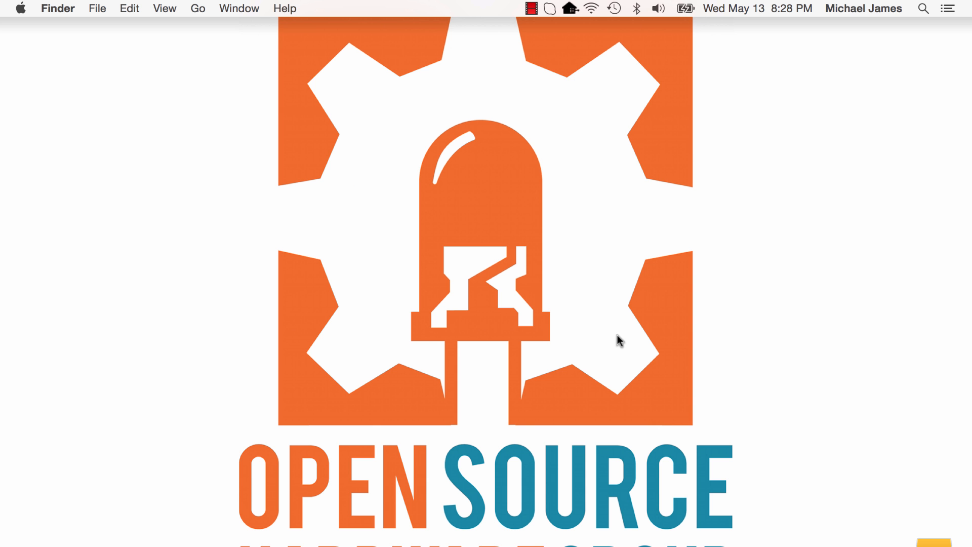
mouse_move(956, 130)
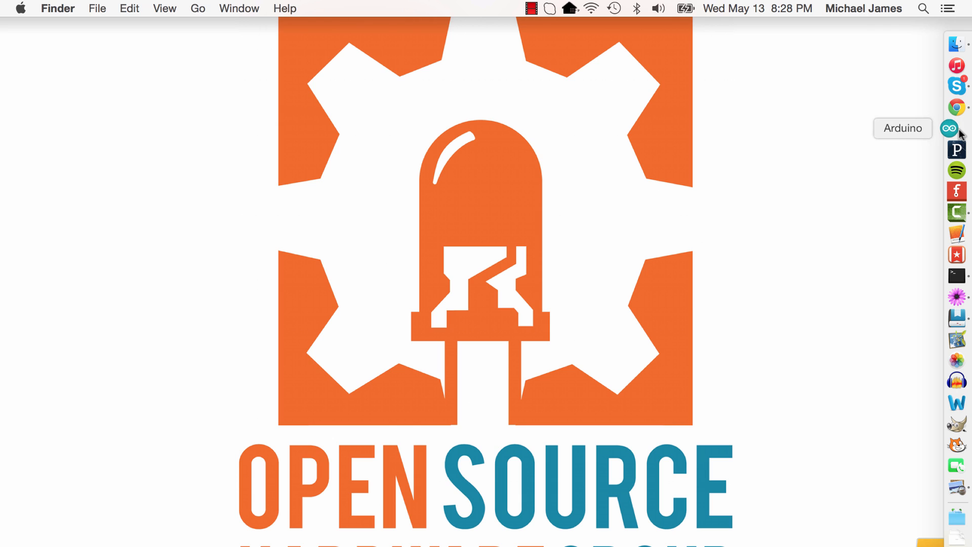
click(959, 128)
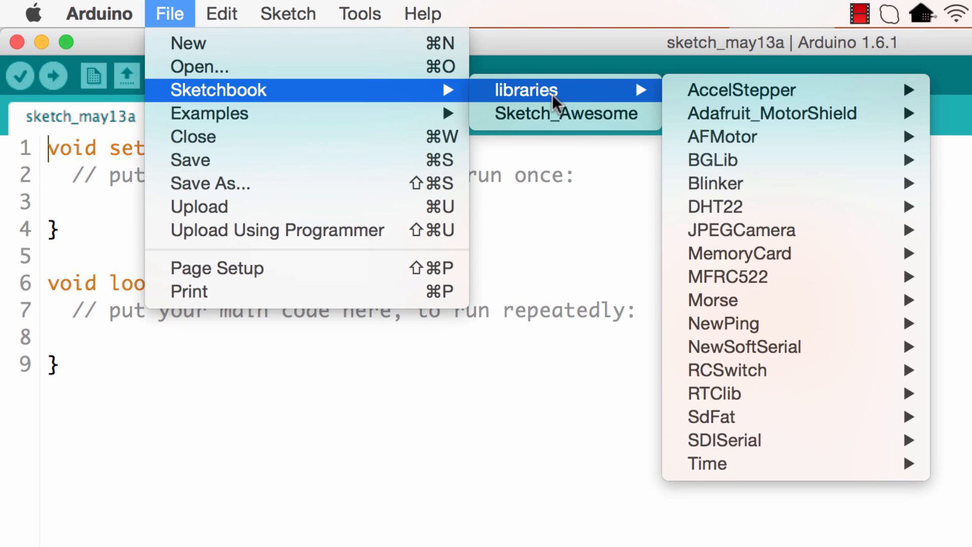
mouse_move(553, 116)
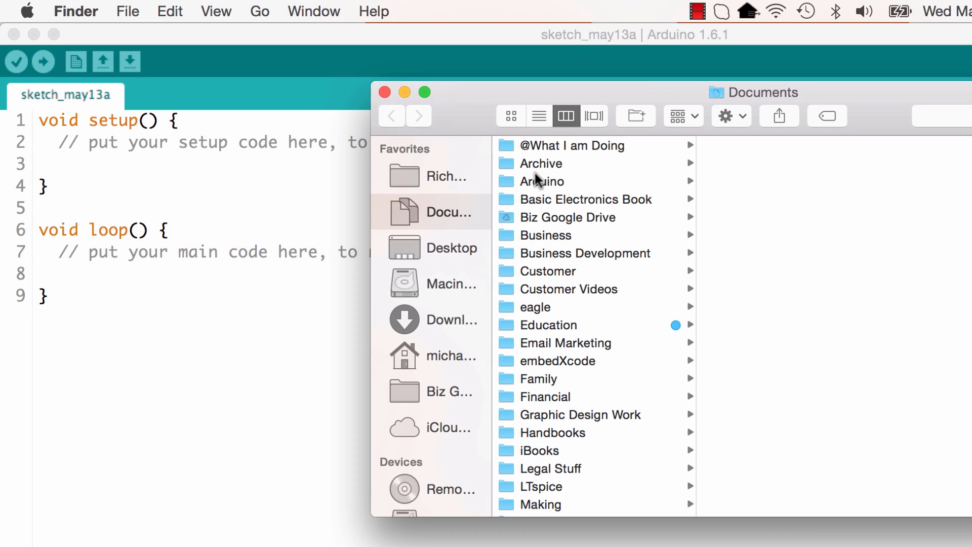
click(541, 181)
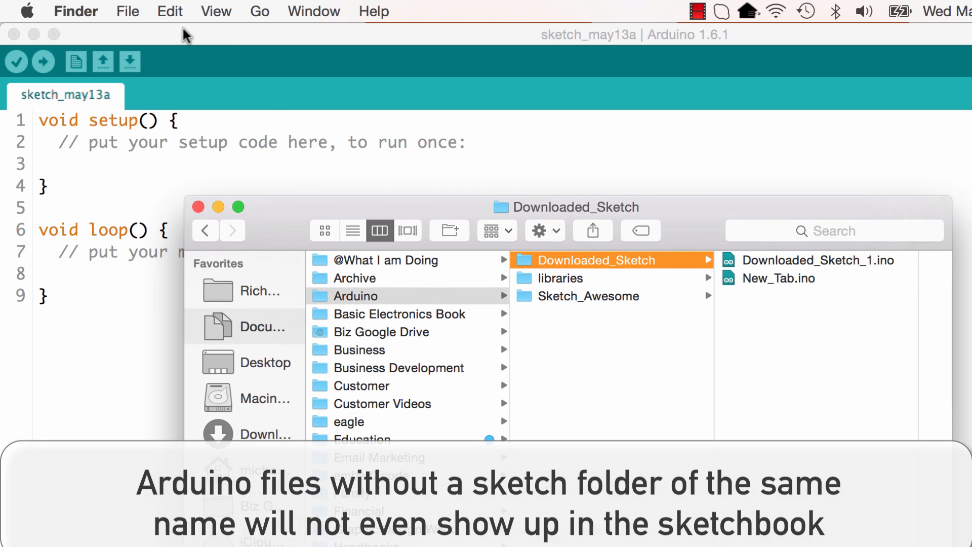
click(138, 12)
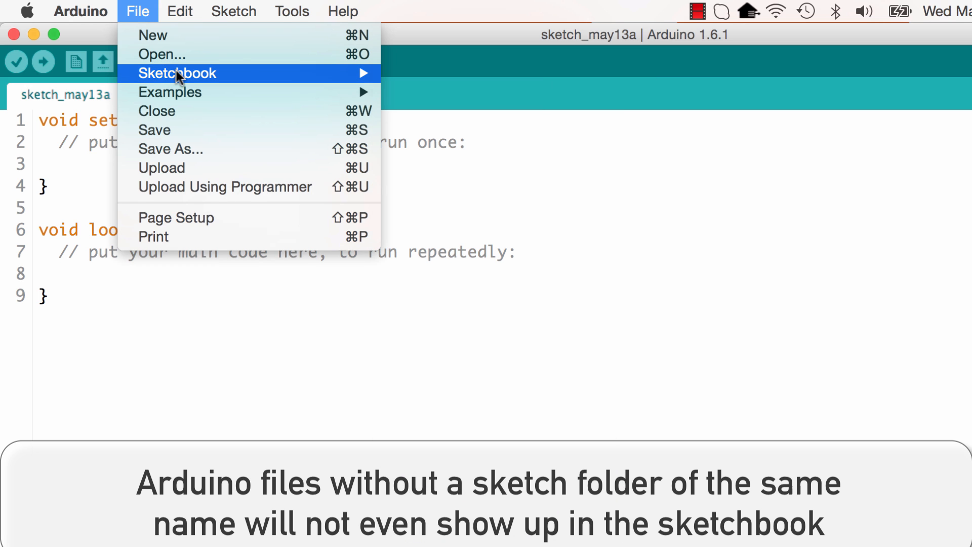
mouse_move(464, 96)
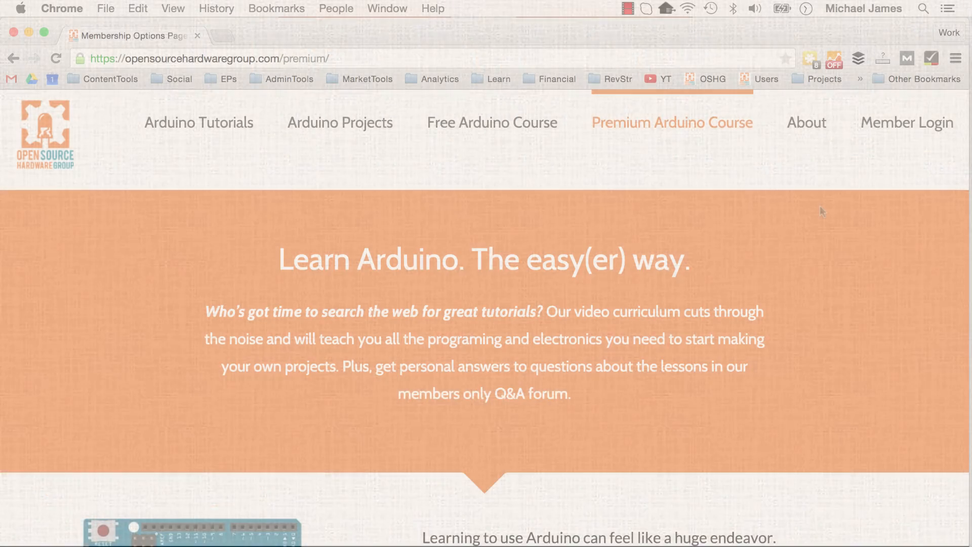
Step: Scroll down the Premium Arduino Course page to The Ideal Solution section
scroll(down, 3)
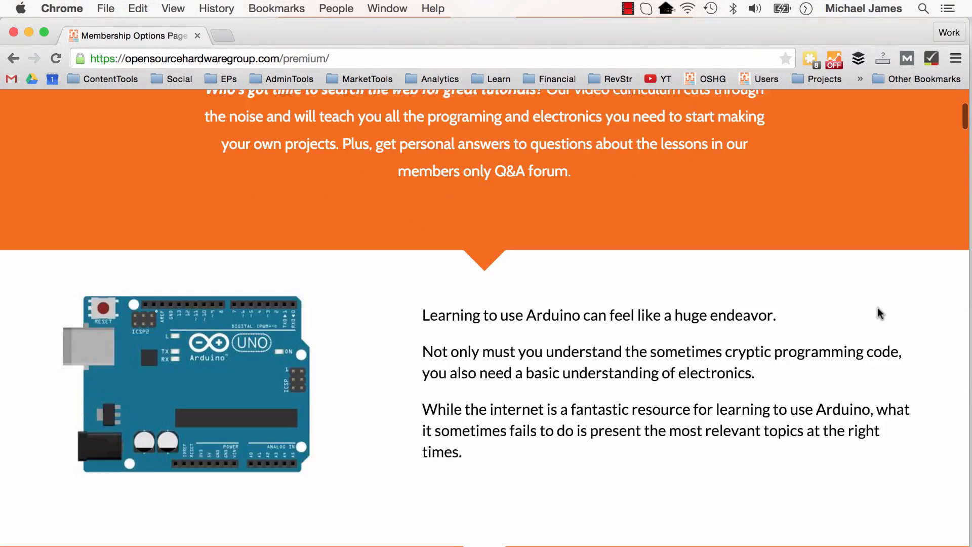
scroll(down, 3)
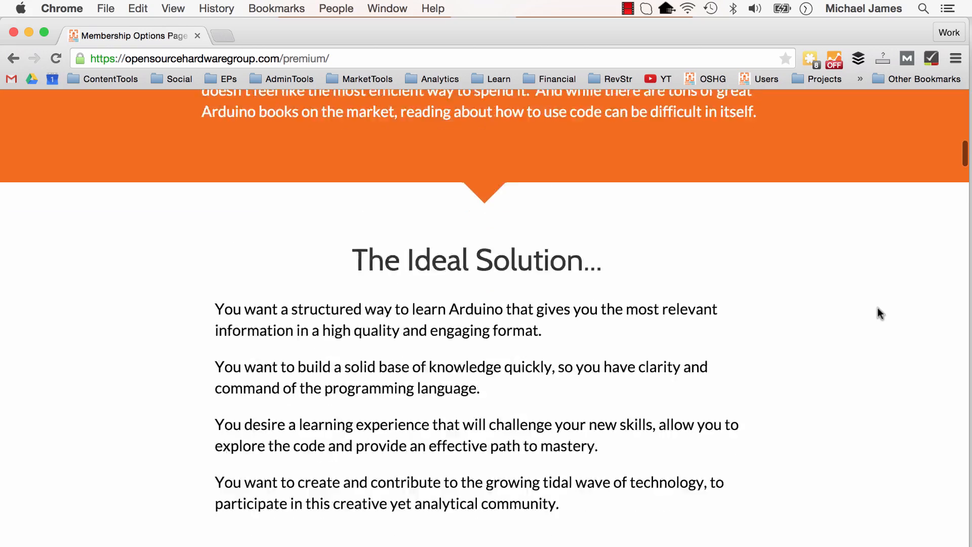
scroll(down, 3)
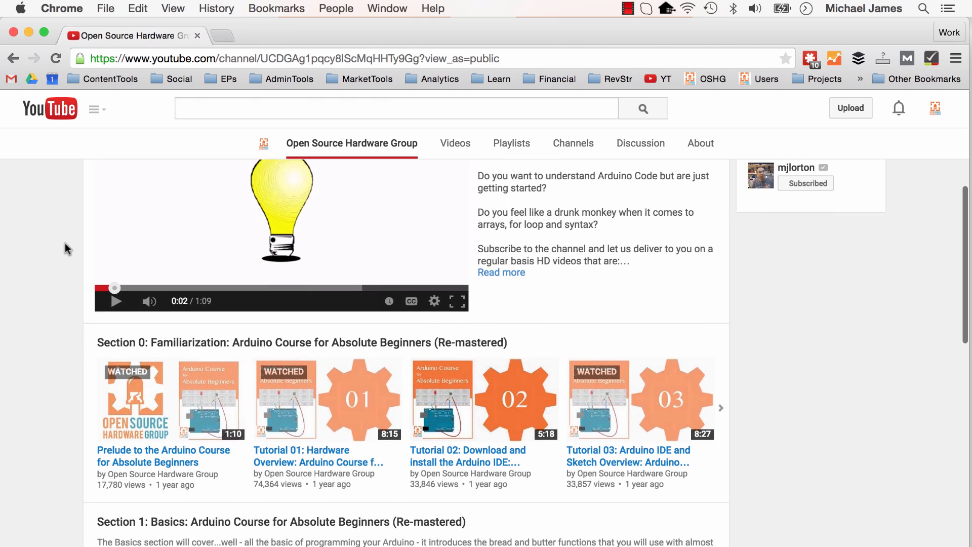
Step: Scroll the YouTube channel page down to the Viewer Questions and Advanced Topics Video Series playlists
scroll(down, 3)
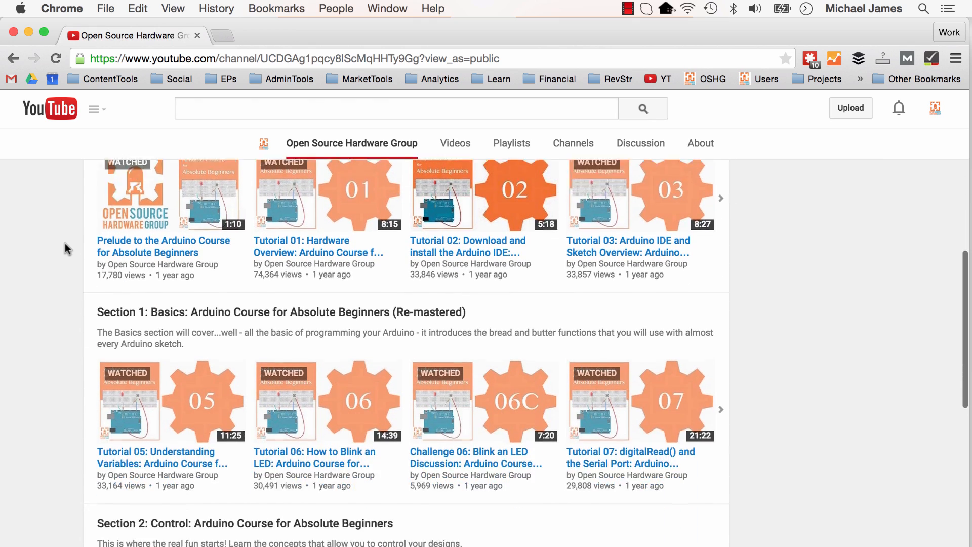
scroll(down, 3)
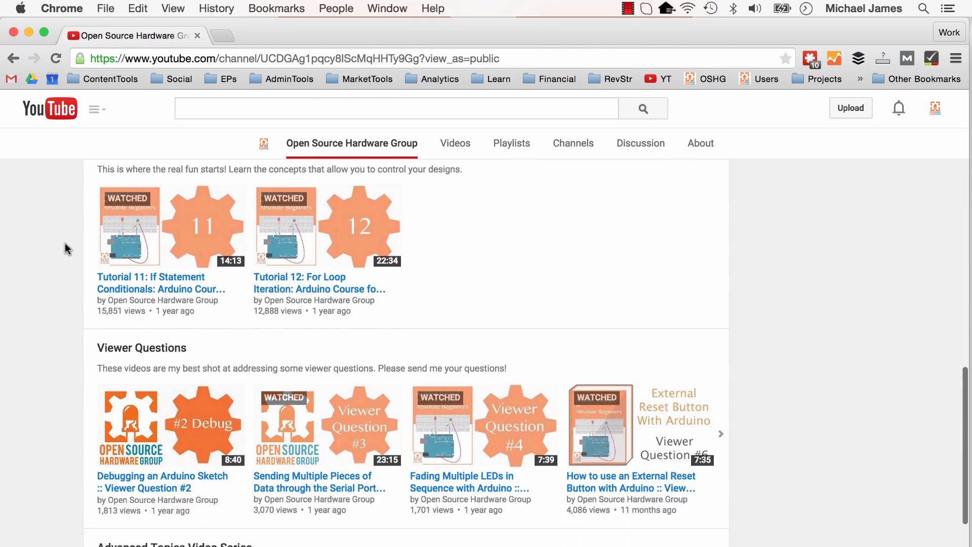
scroll(down, 3)
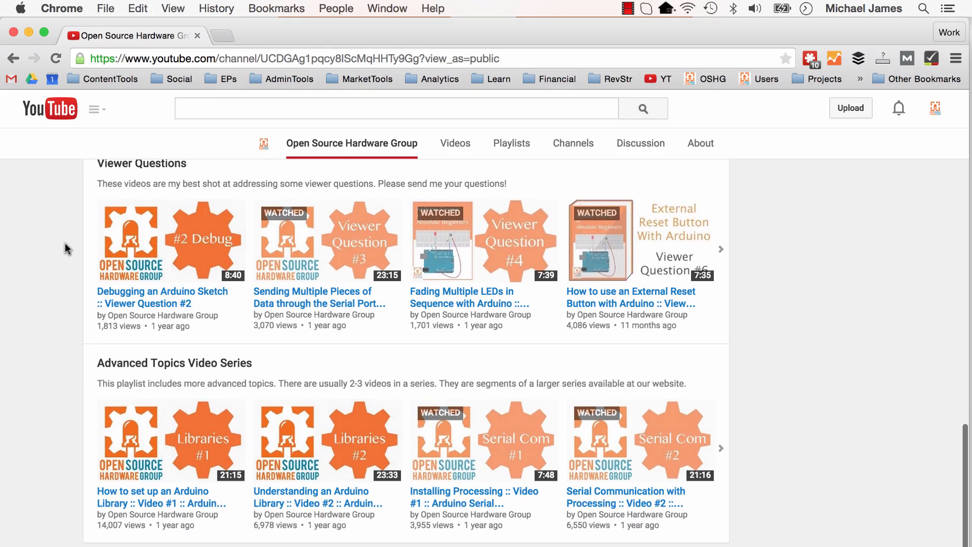